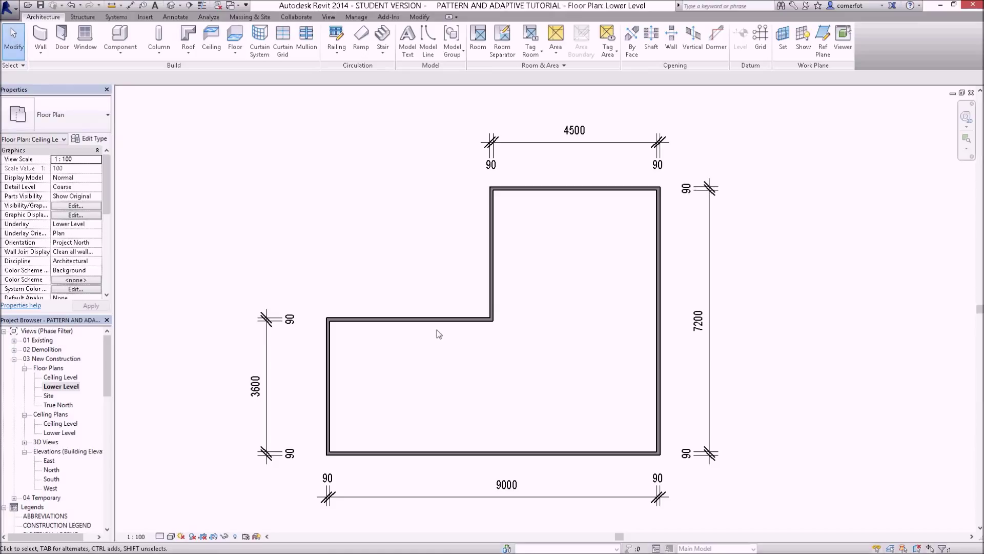
{"action": "mouse_move", "coordinate": [525, 477]}
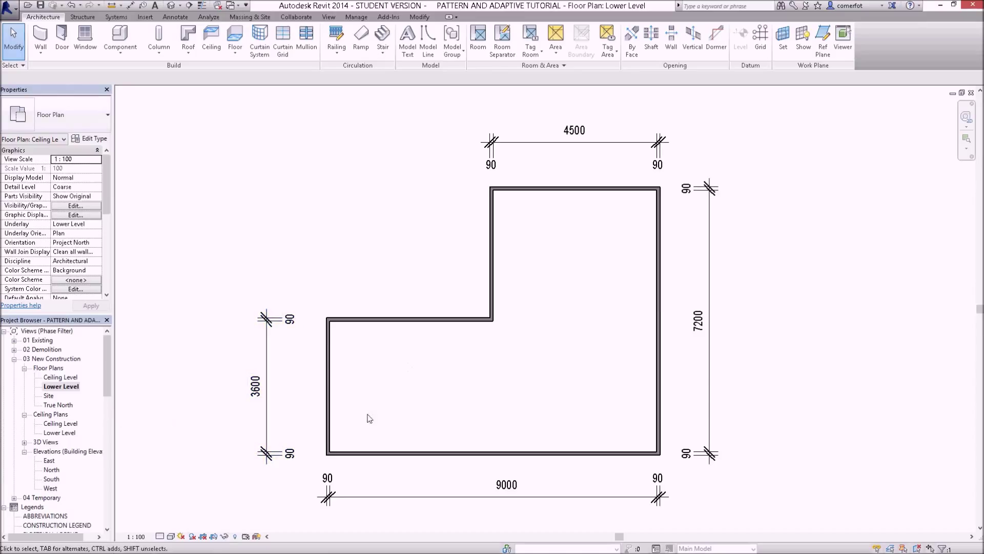
{"action": "mouse_move", "coordinate": [401, 380]}
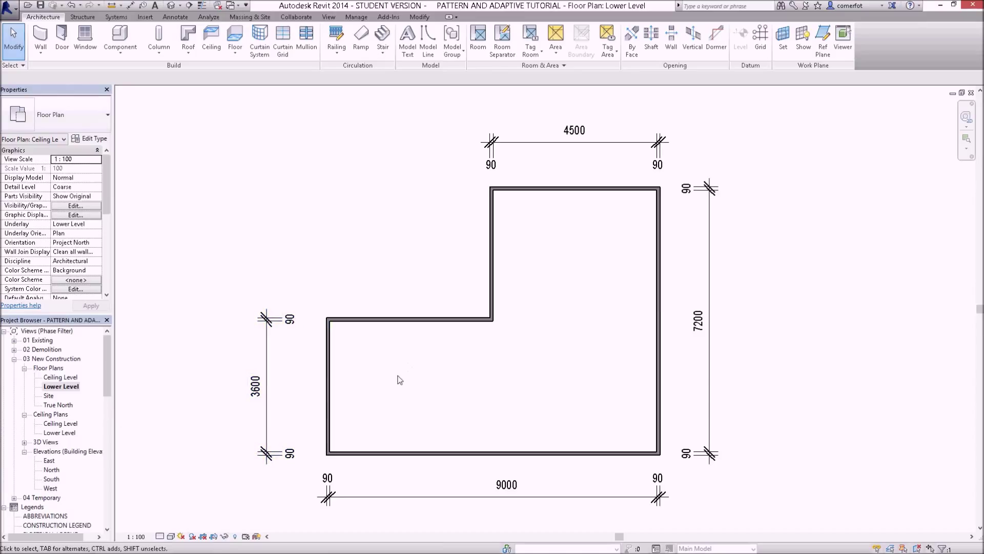
{"action": "mouse_move", "coordinate": [138, 440]}
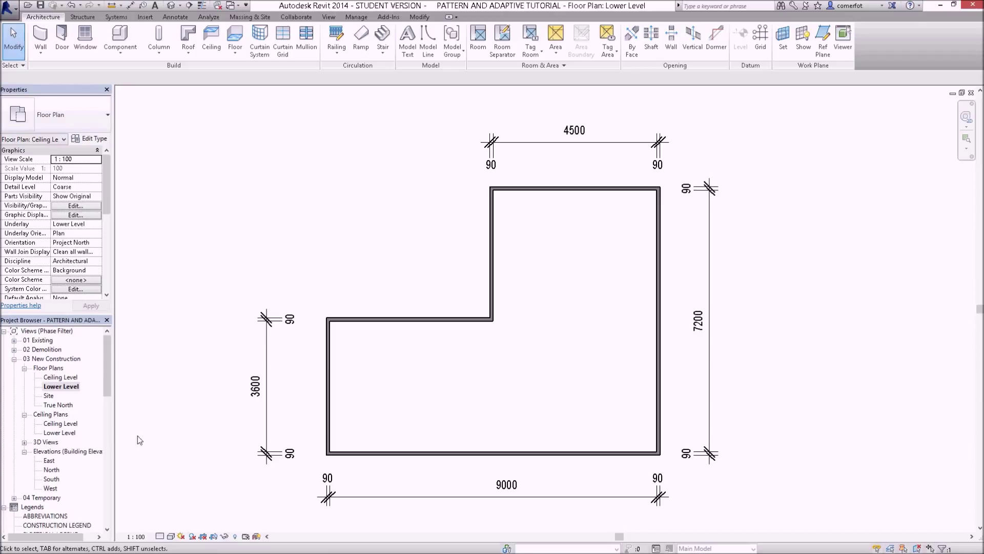
{"action": "mouse_move", "coordinate": [69, 393]}
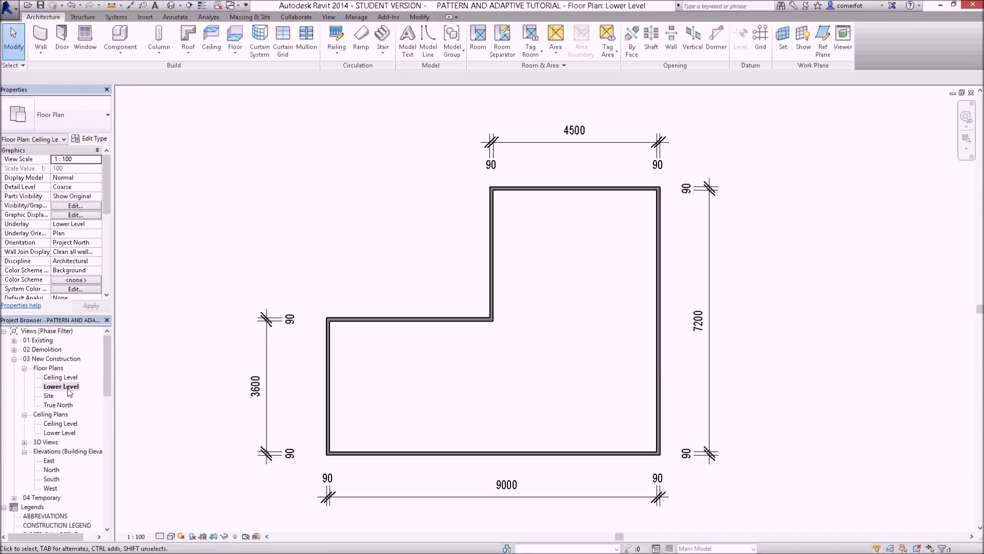
{"action": "mouse_move", "coordinate": [60, 391]}
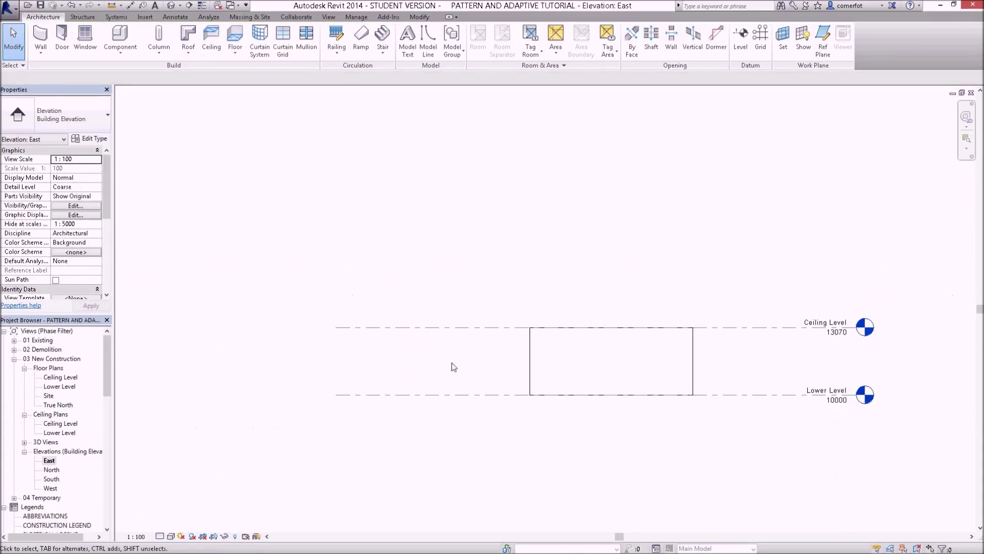
Step: Return to the Lower Level floor plan and switch to the default 3D view of the walls
{"action": "double_click", "coordinate": [59, 386]}
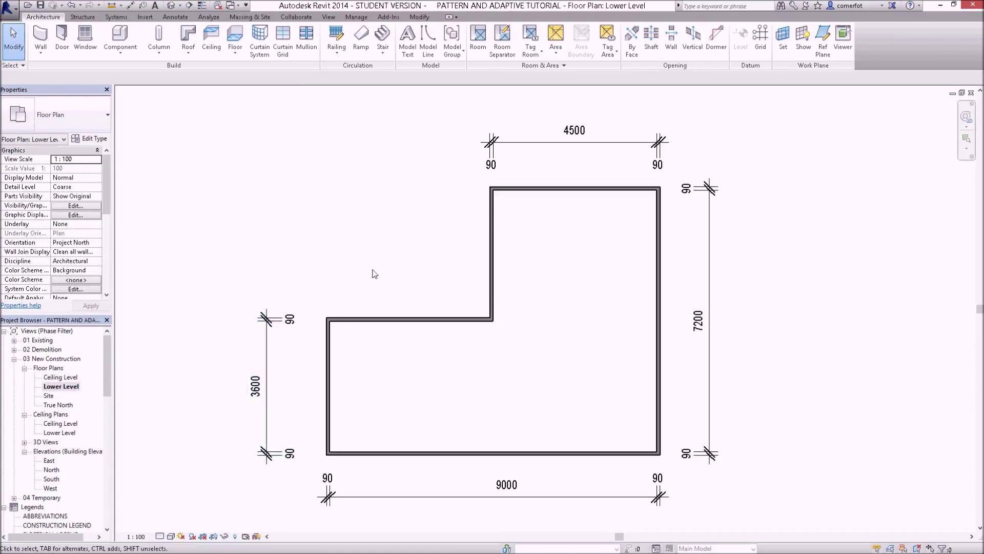
{"action": "left_click", "coordinate": [180, 7]}
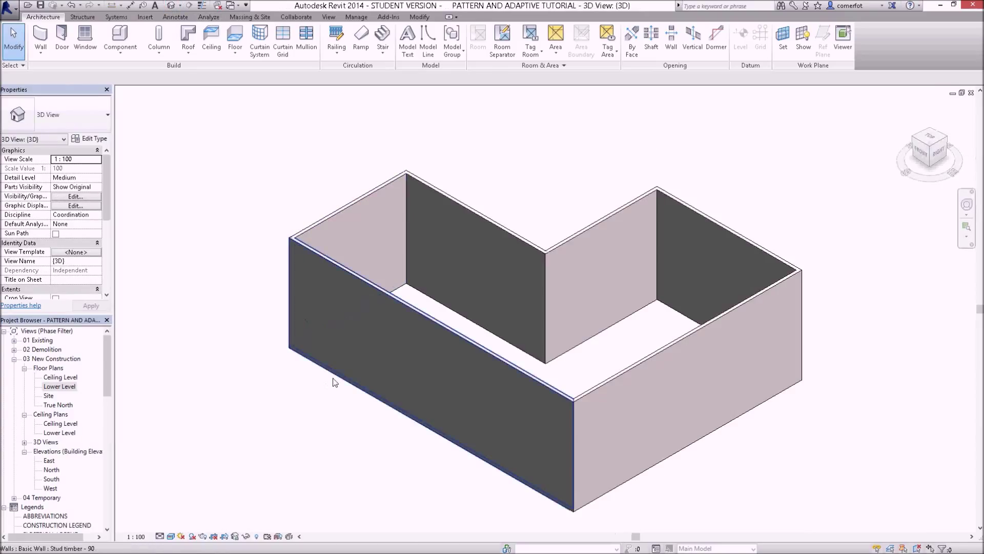
Step: Select the short front wall and set its Base Offset to 2400, opening a gap beneath it
{"action": "left_click_drag", "start_coordinate": [336, 381], "coordinate": [503, 424]}
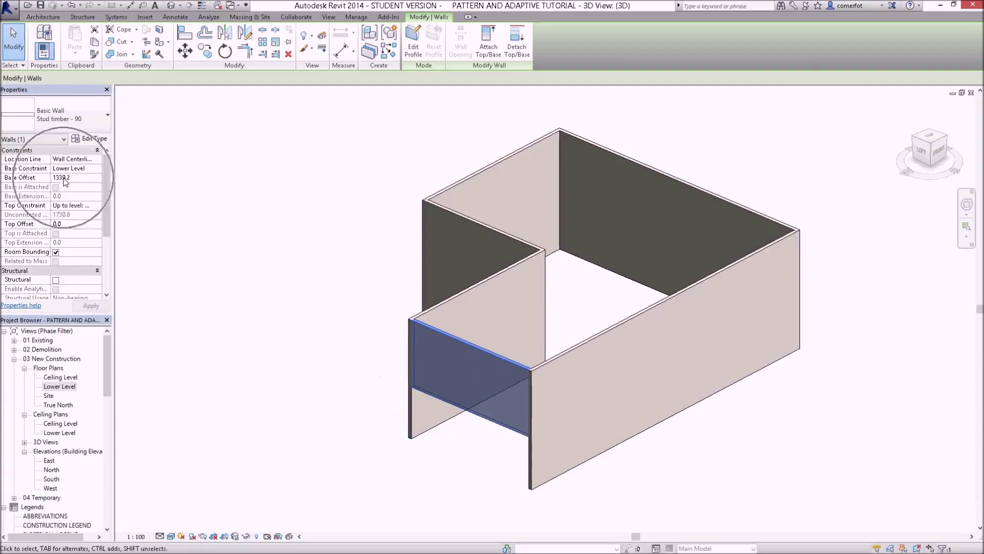
{"action": "left_click", "coordinate": [66, 178]}
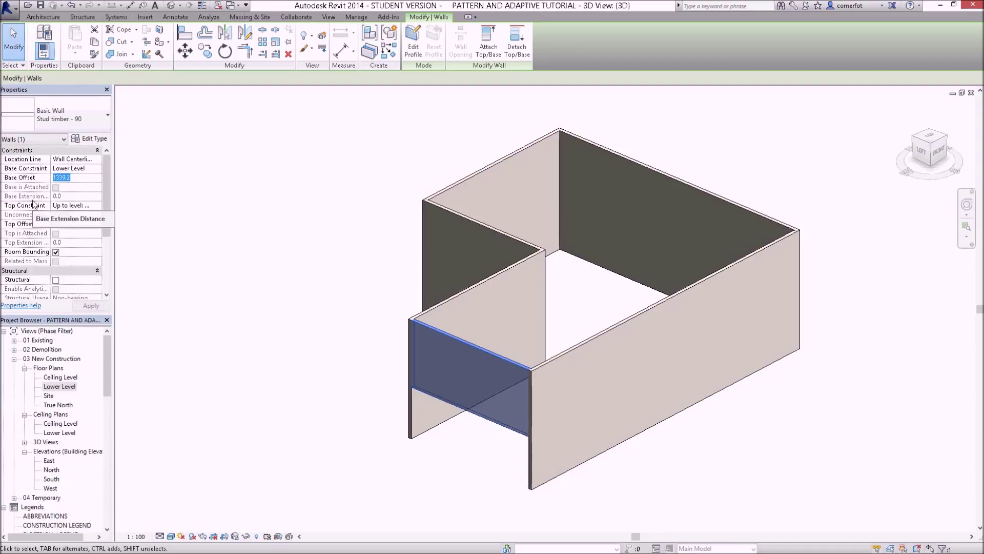
{"action": "type", "text": "2400"}
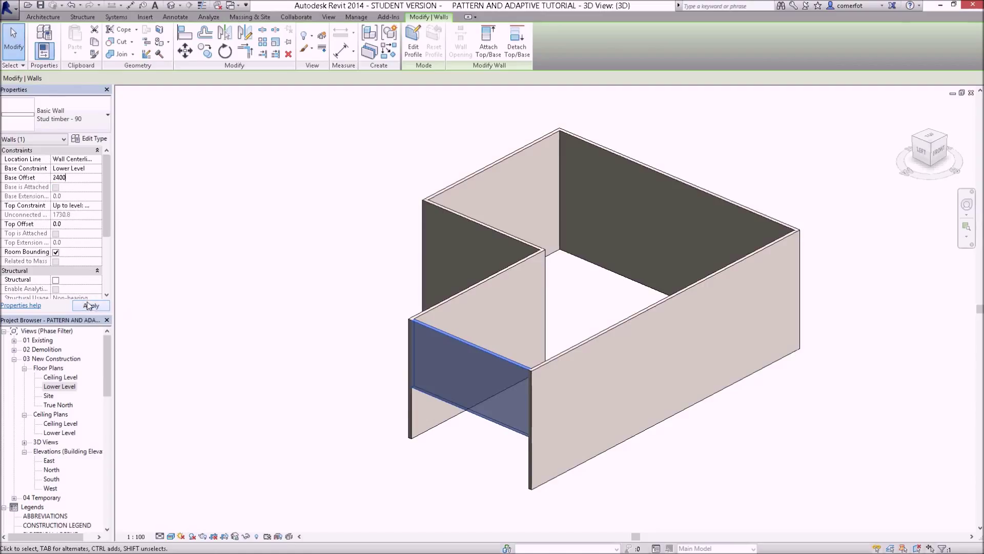
{"action": "left_click", "coordinate": [92, 306]}
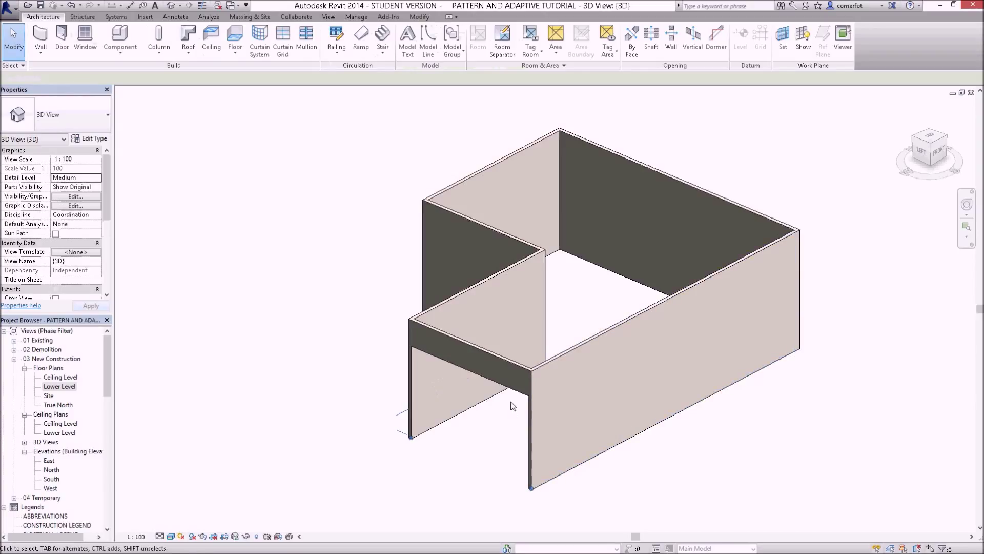
{"action": "left_click", "coordinate": [456, 369]}
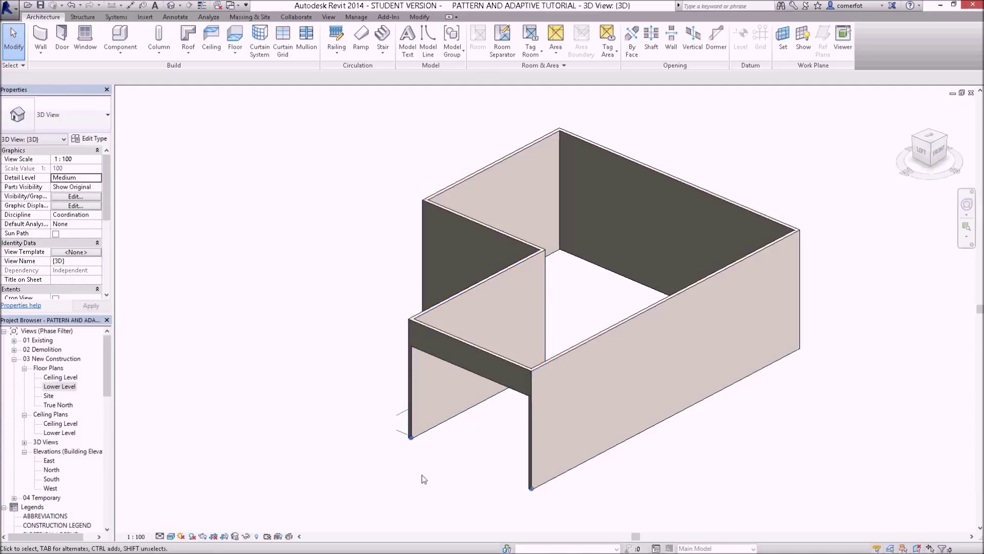
{"action": "mouse_move", "coordinate": [456, 467]}
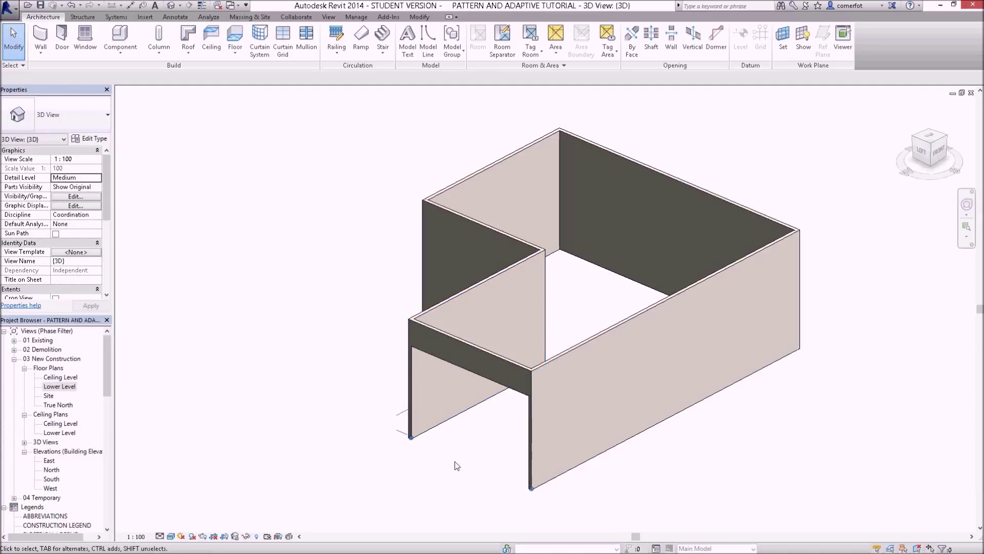
{"action": "mouse_move", "coordinate": [356, 436]}
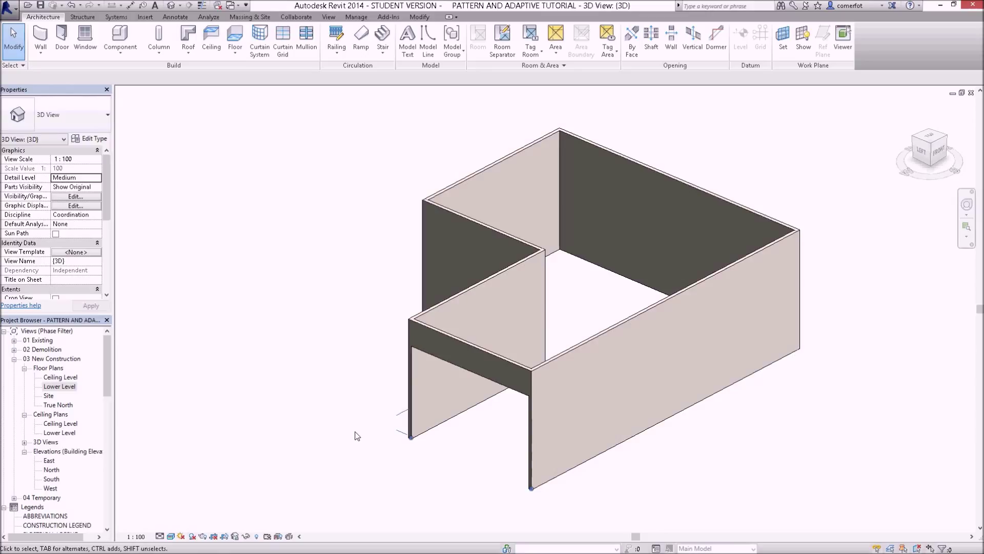
{"action": "mouse_move", "coordinate": [248, 309]}
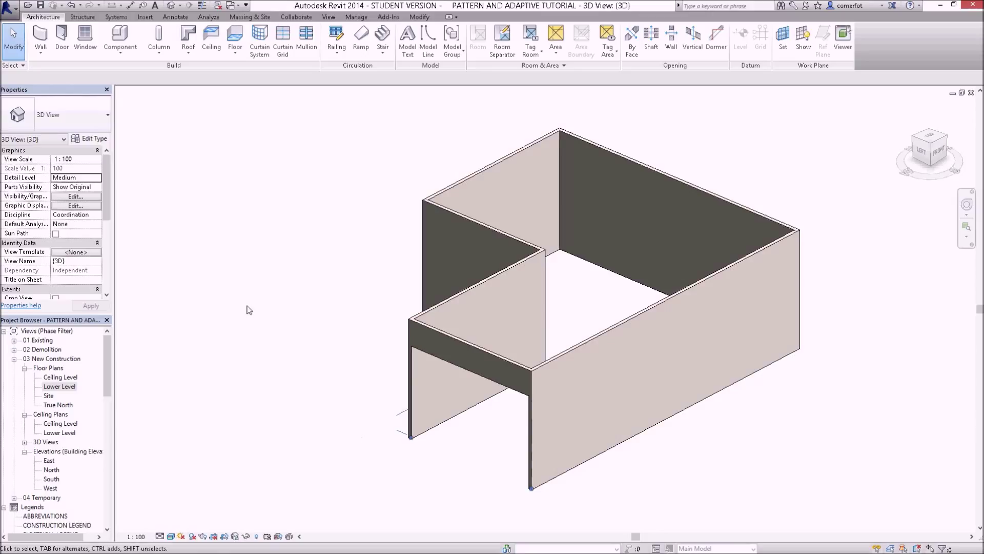
Step: From Massing & Site, create an in-place mass named CURTAIN WALL
{"action": "left_click", "coordinate": [249, 17]}
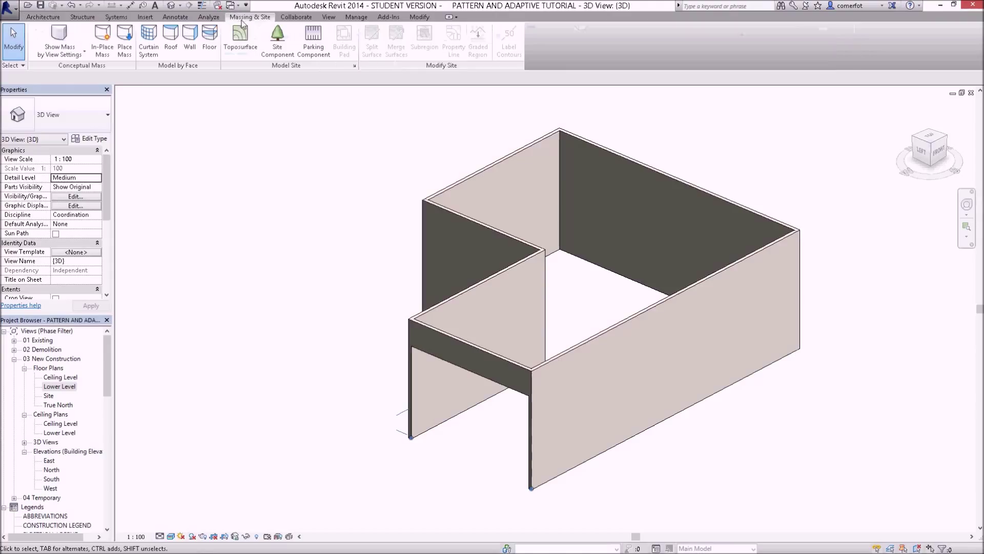
{"action": "mouse_move", "coordinate": [59, 35]}
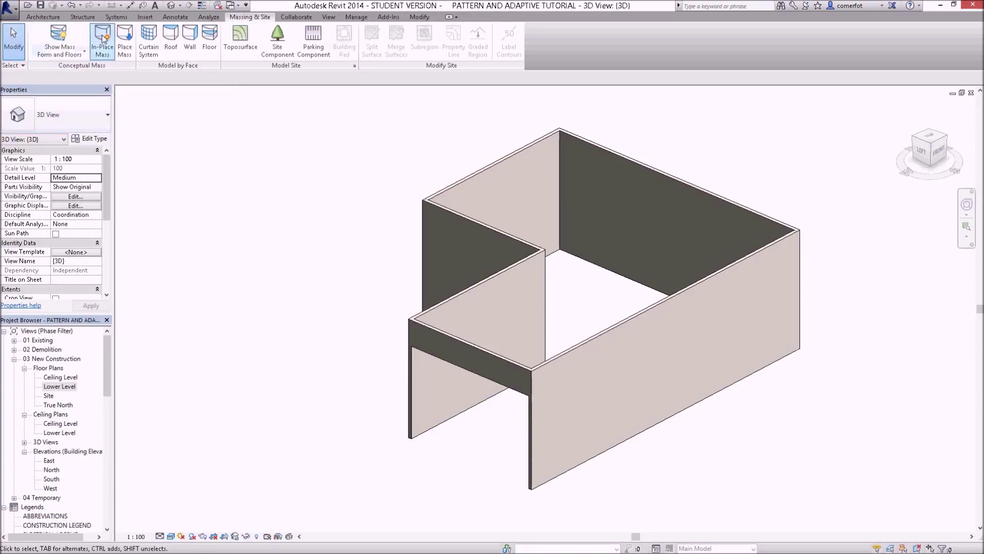
{"action": "mouse_move", "coordinate": [102, 38]}
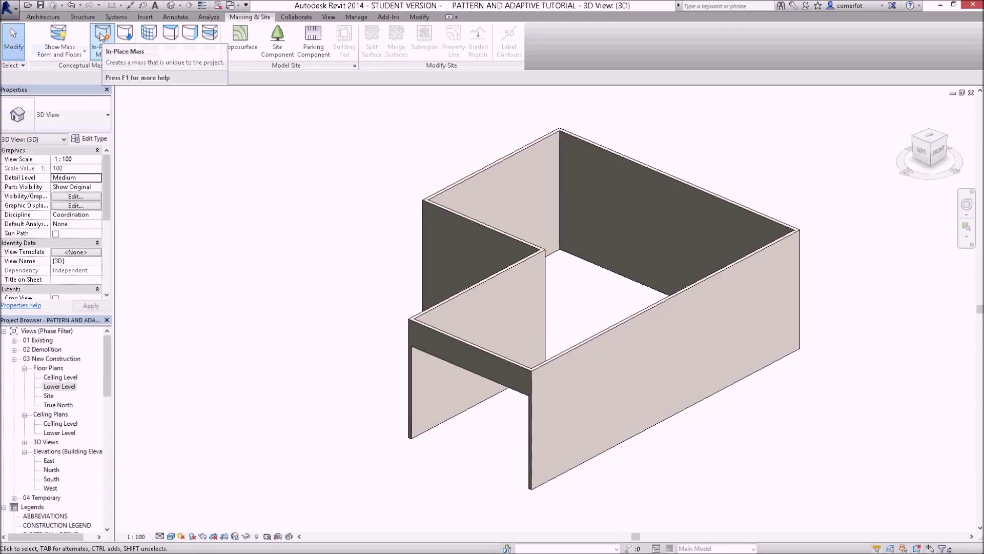
{"action": "left_click", "coordinate": [102, 35]}
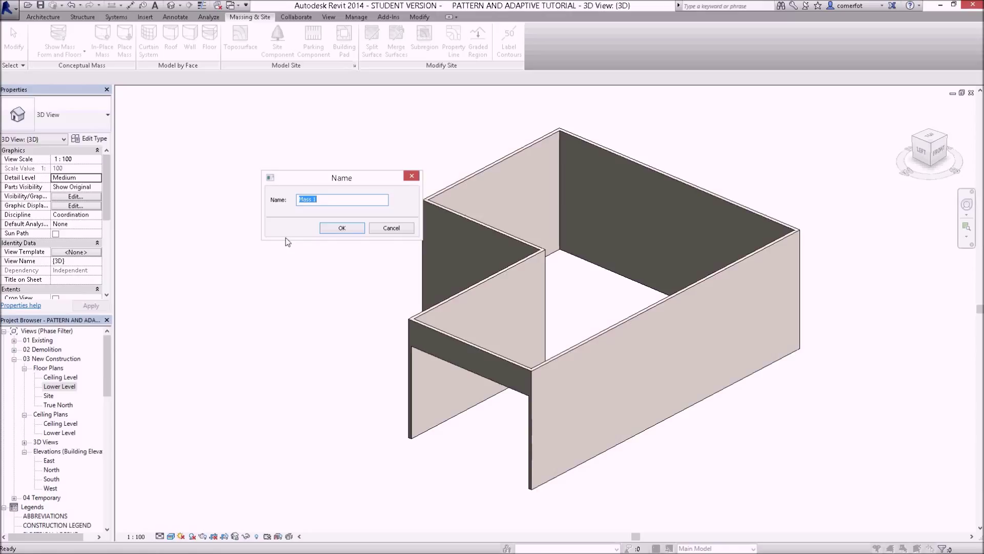
{"action": "type", "text": "CURTAIN WALL"}
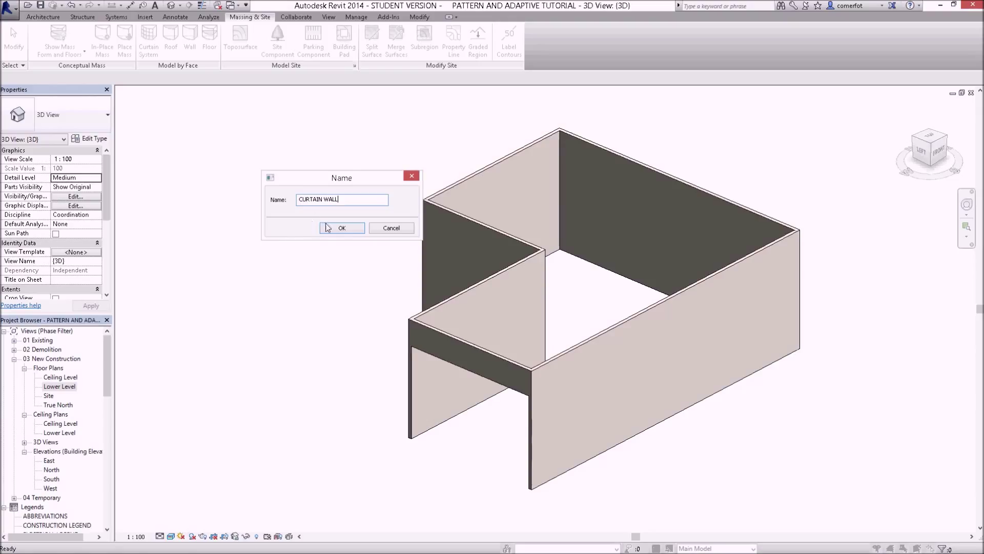
{"action": "left_click", "coordinate": [342, 228]}
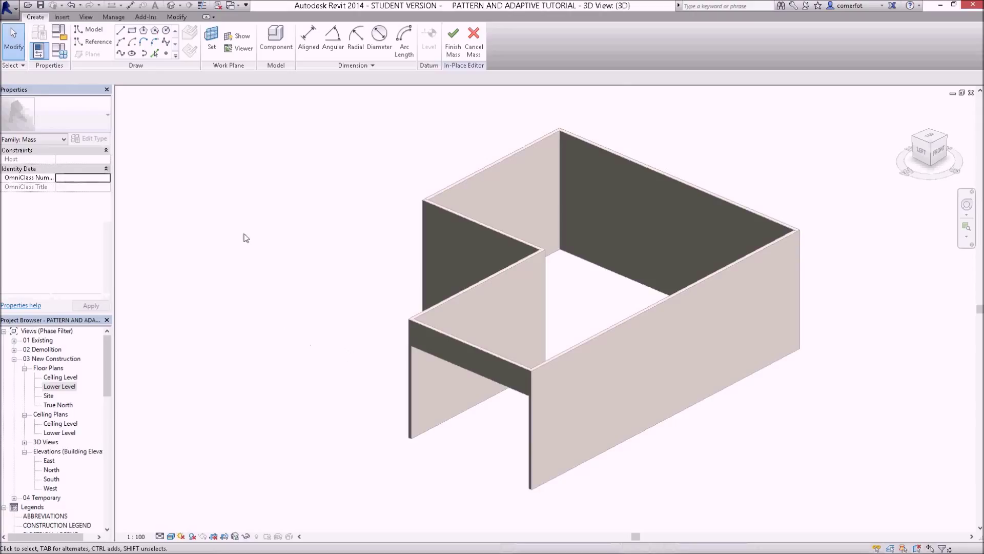
{"action": "mouse_move", "coordinate": [211, 35]}
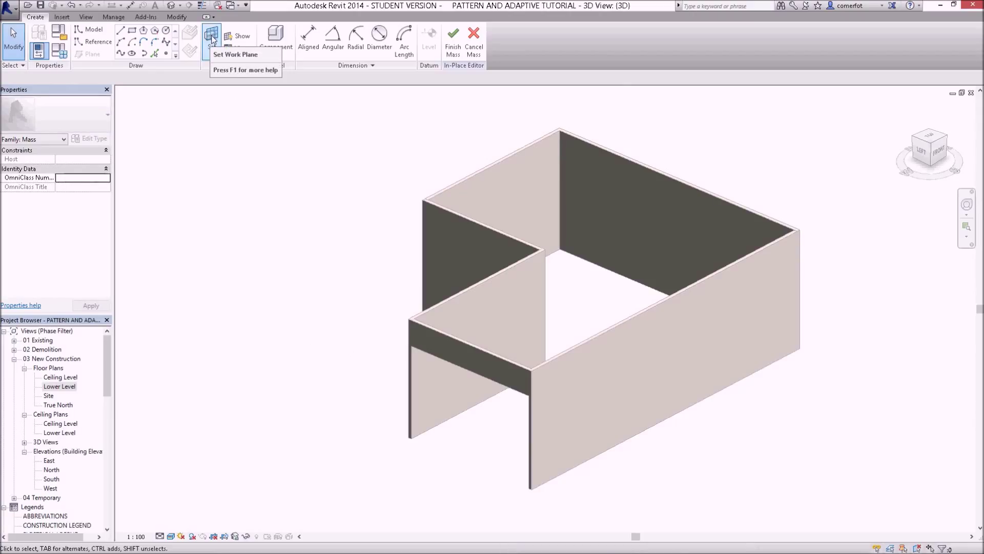
Step: Set the mass work plane on the front wall ready for sketching model lines
{"action": "left_click", "coordinate": [211, 38]}
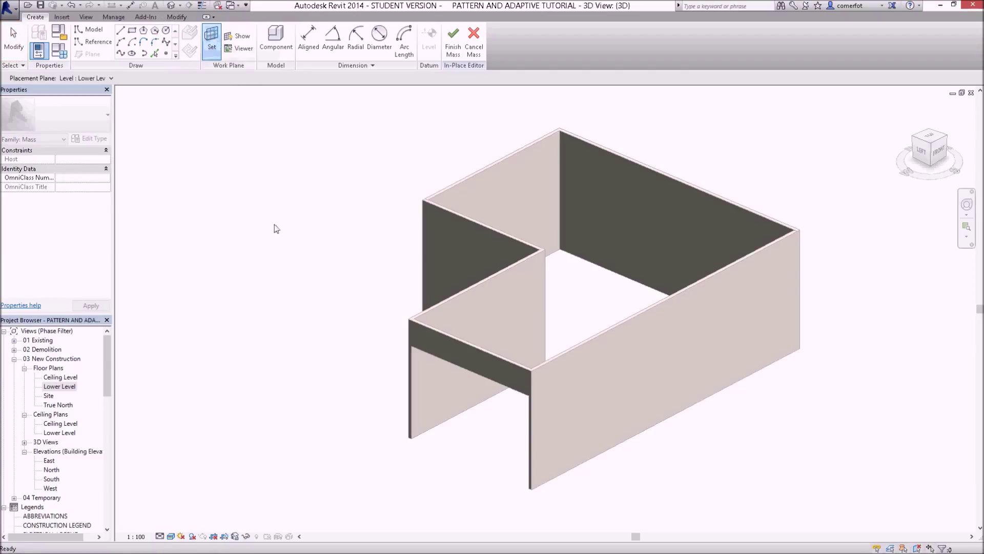
{"action": "mouse_move", "coordinate": [419, 349]}
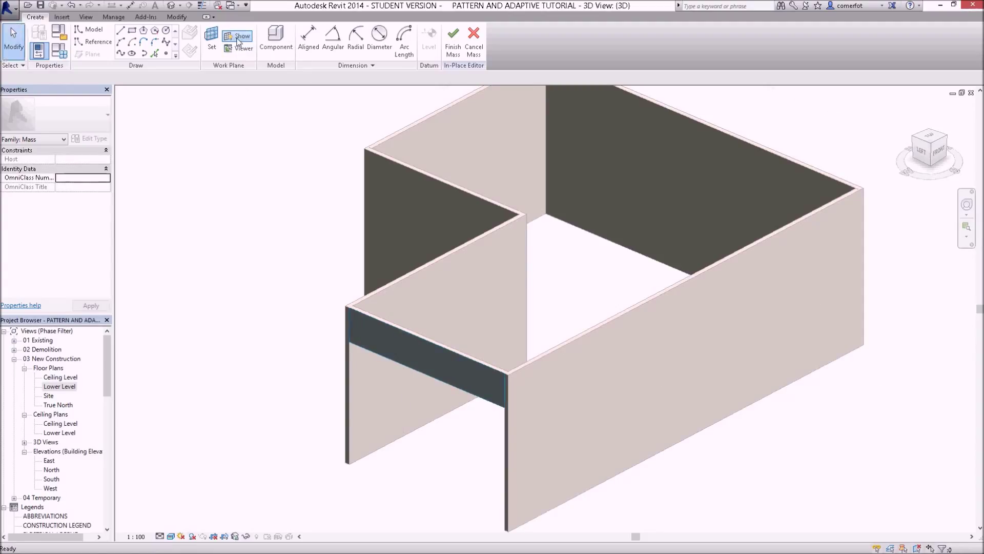
{"action": "mouse_move", "coordinate": [234, 103]}
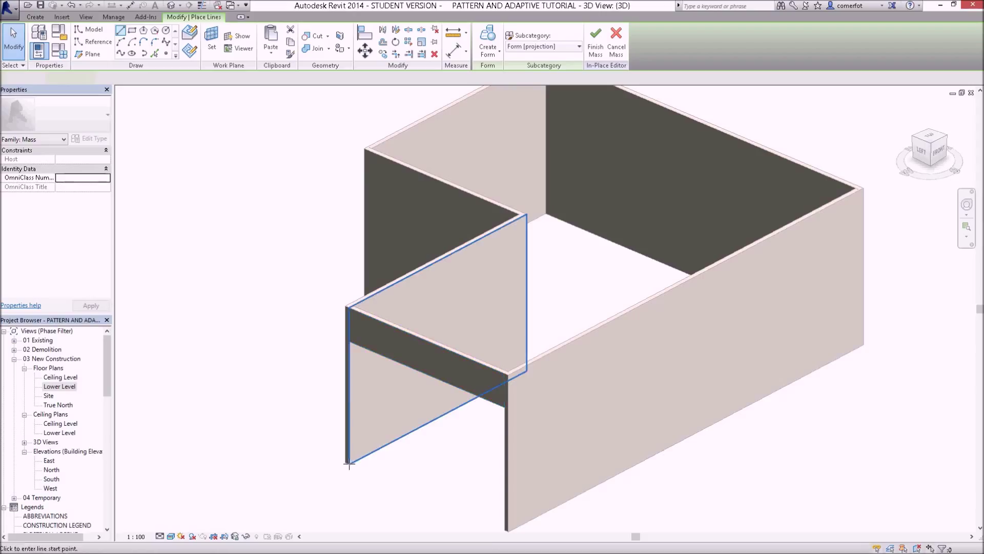
Step: Start a model line at the front wall's bottom corner along the opening edge
{"action": "left_click", "coordinate": [94, 30]}
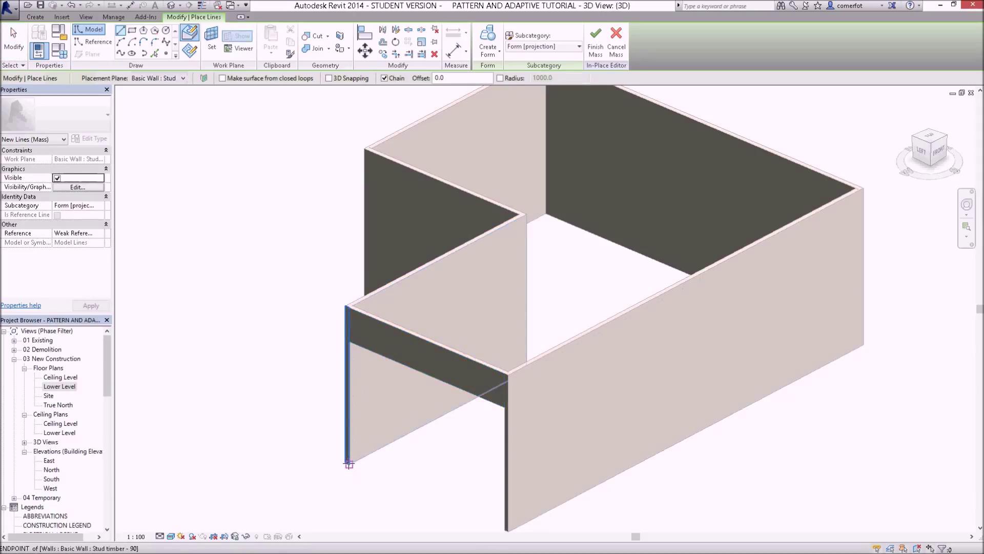
{"action": "mouse_move", "coordinate": [490, 524]}
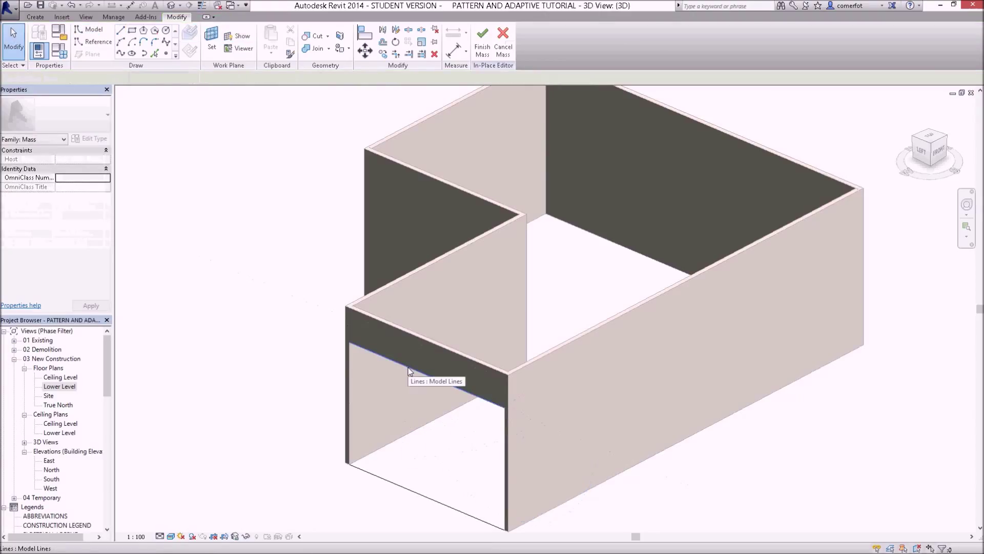
{"action": "mouse_move", "coordinate": [404, 494]}
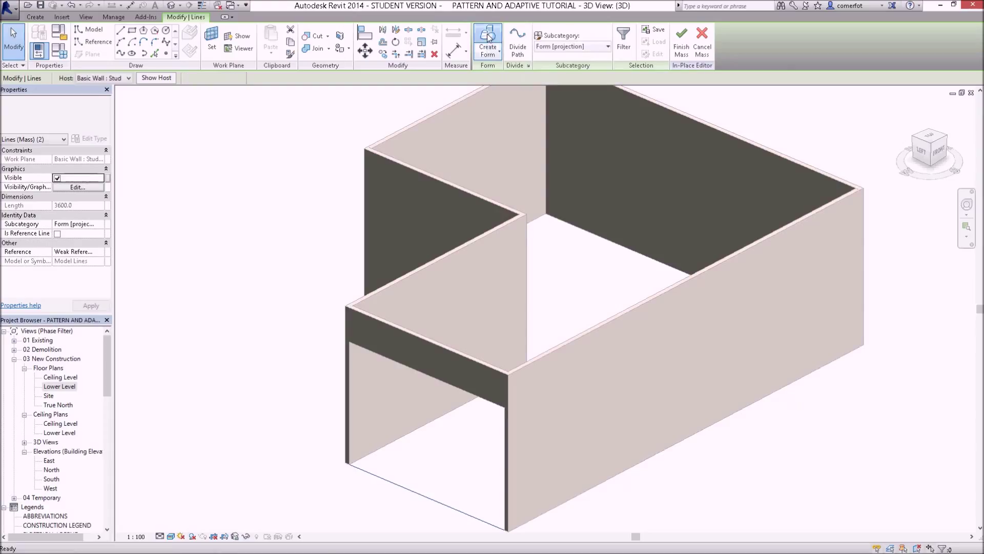
Step: Create a surface form between the two selected lines to fill the front opening
{"action": "left_click", "coordinate": [488, 41]}
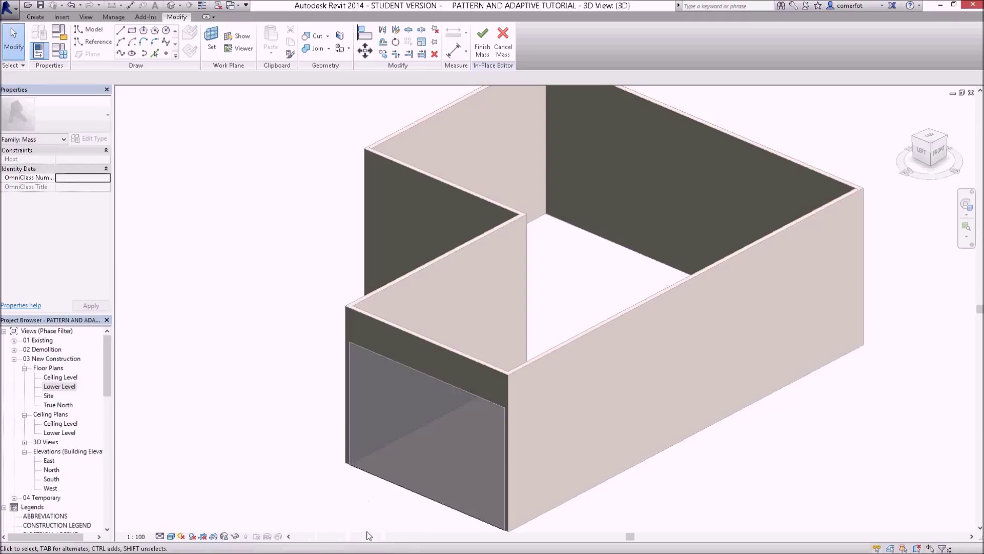
{"action": "mouse_move", "coordinate": [307, 449]}
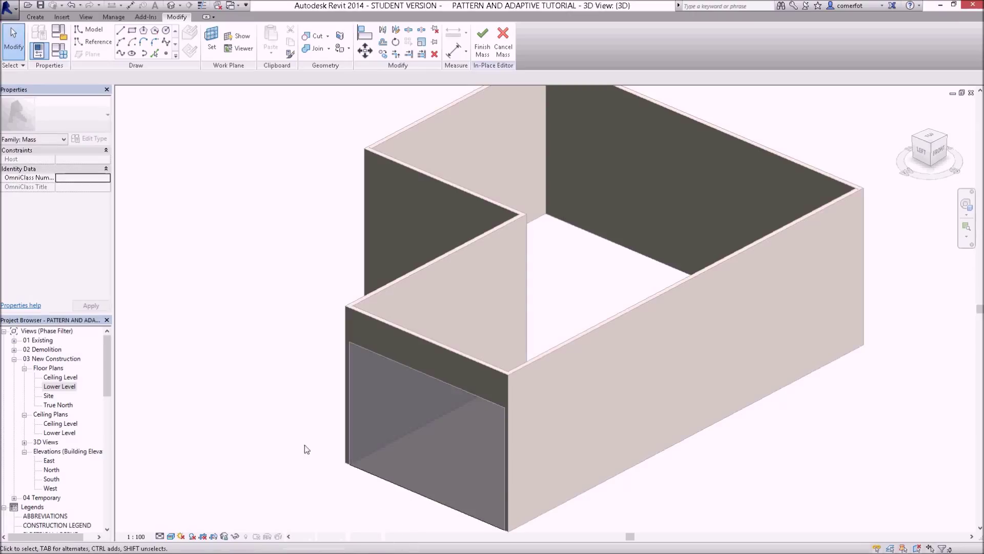
{"action": "mouse_move", "coordinate": [174, 537]}
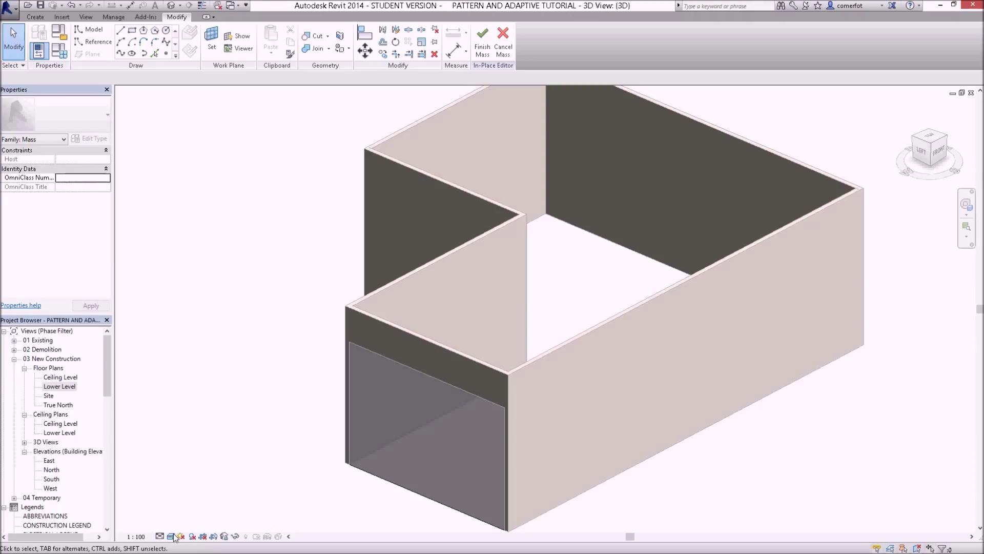
{"action": "left_click", "coordinate": [170, 536]}
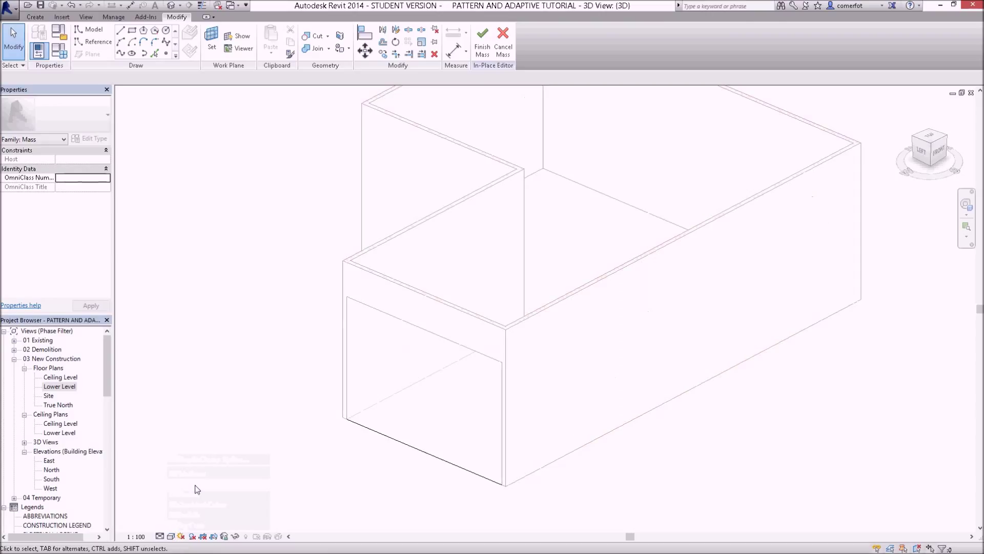
{"action": "left_click", "coordinate": [171, 536]}
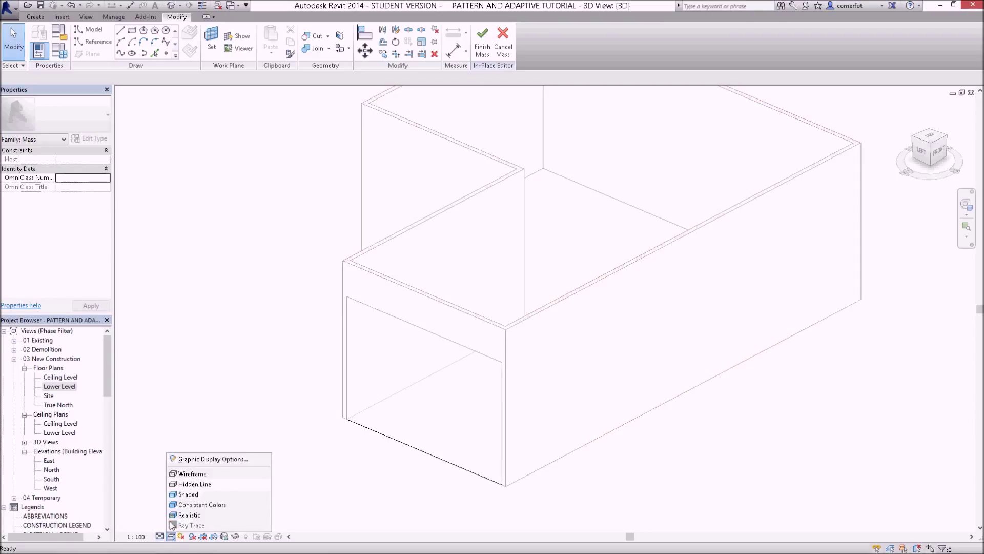
{"action": "left_click", "coordinate": [188, 494]}
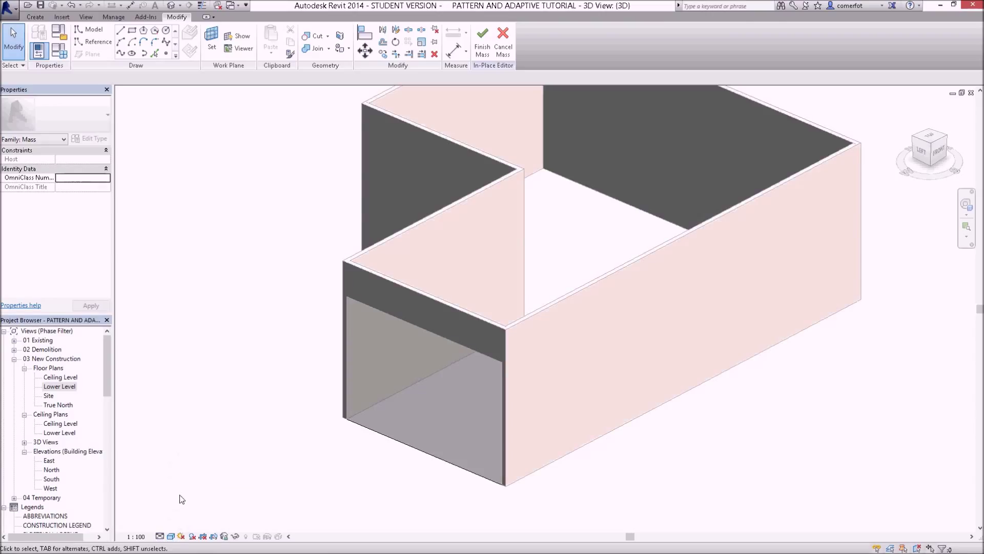
{"action": "left_click", "coordinate": [171, 536]}
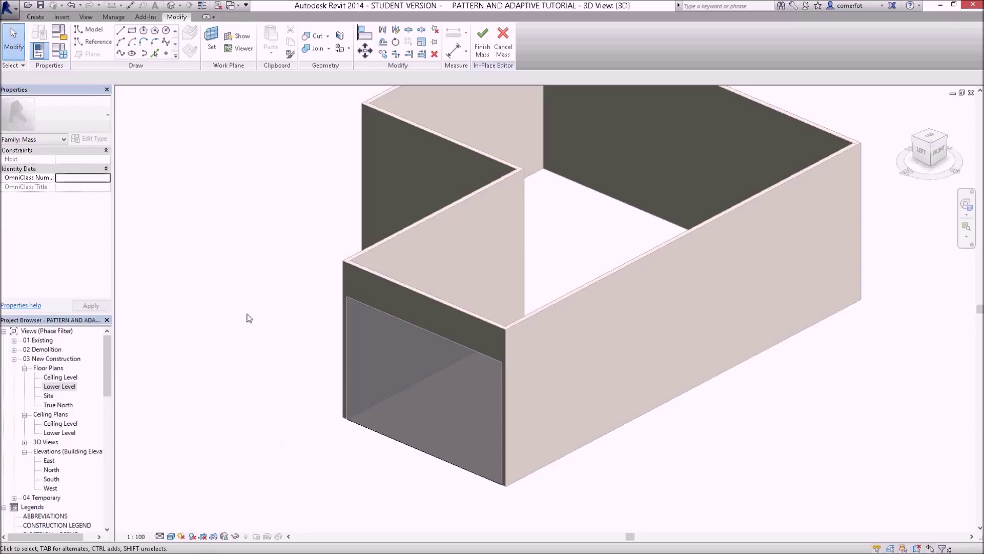
{"action": "mouse_move", "coordinate": [302, 385]}
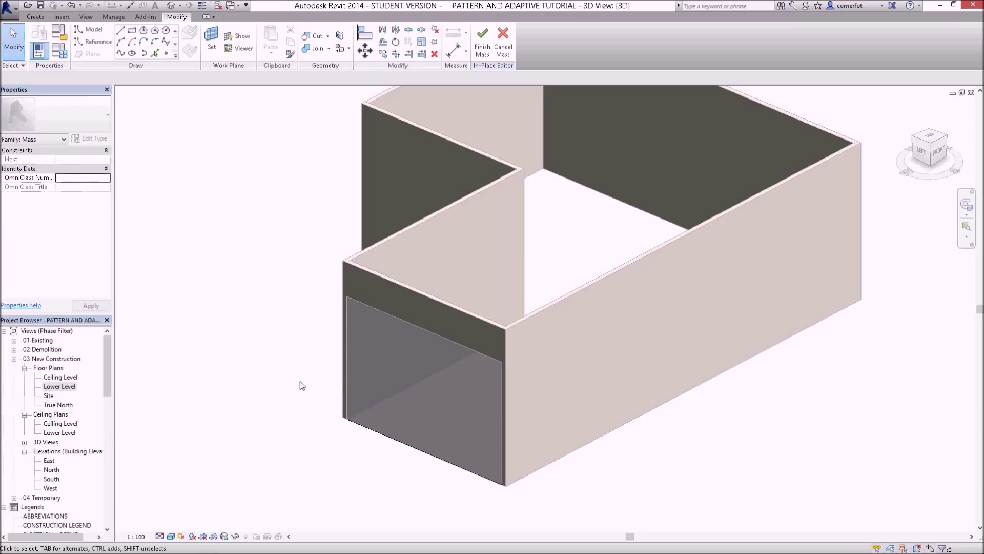
{"action": "mouse_move", "coordinate": [419, 453]}
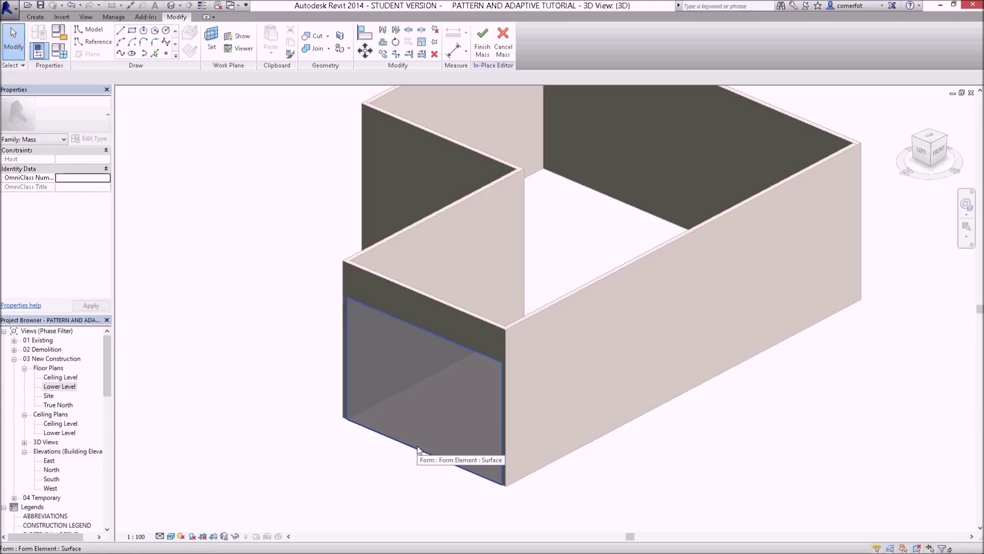
{"action": "mouse_move", "coordinate": [419, 450]}
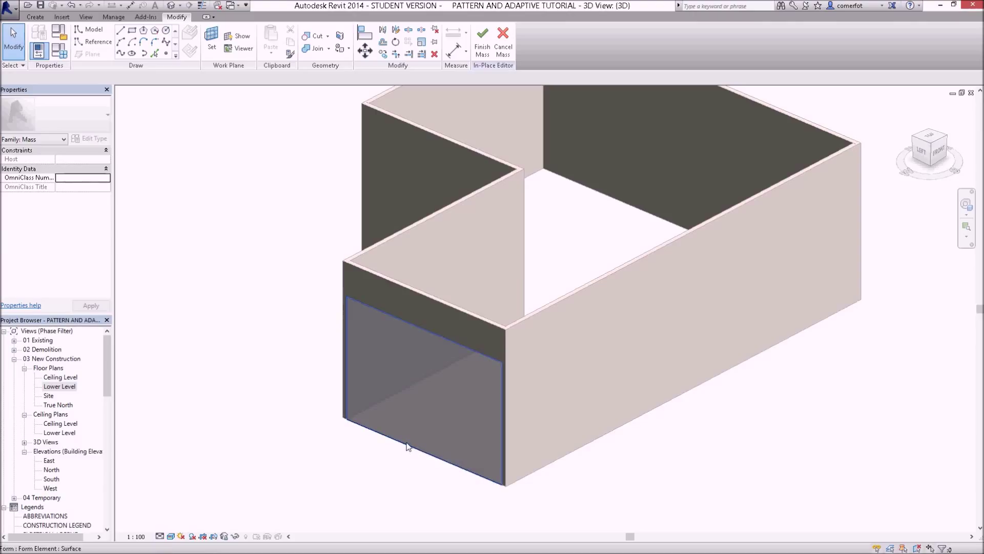
{"action": "mouse_move", "coordinate": [407, 446]}
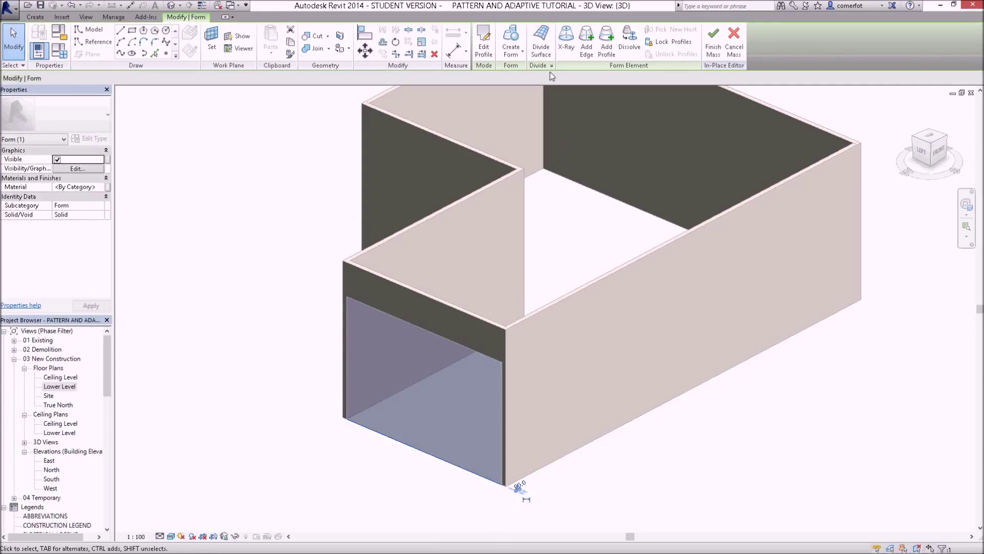
{"action": "mouse_move", "coordinate": [542, 38]}
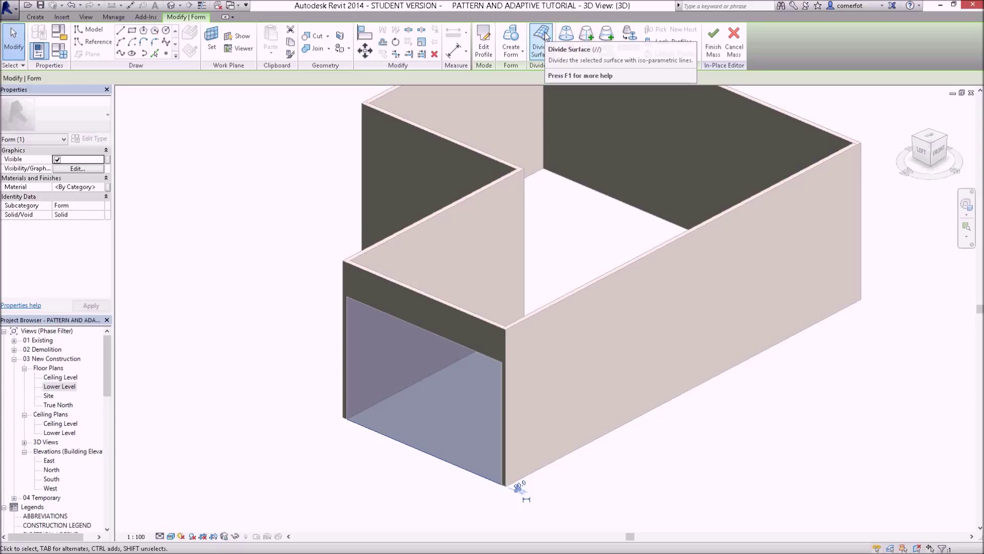
Step: Divide the selected surface and set the grid number to 5 for a coarser 5 by 5 layout
{"action": "left_click", "coordinate": [542, 35]}
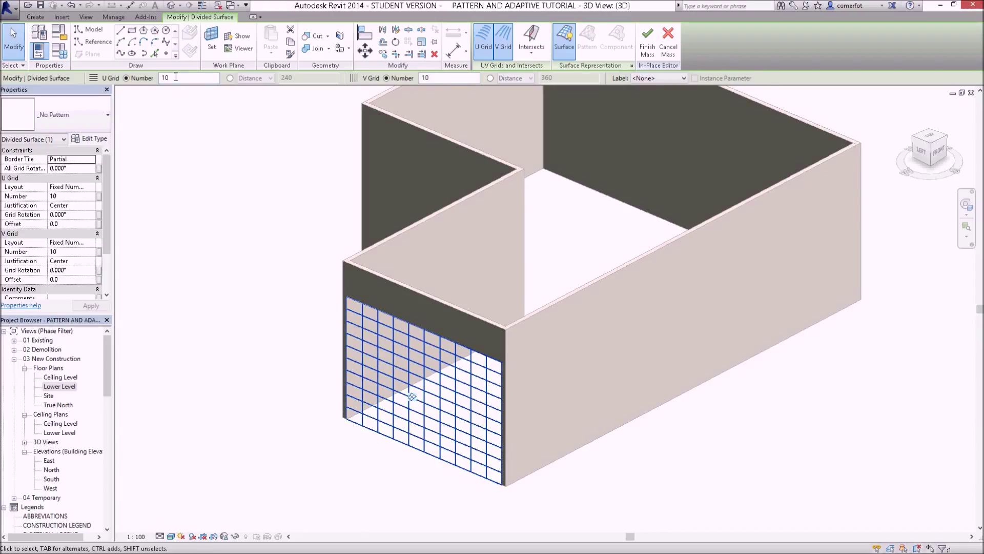
{"action": "type", "text": "5"}
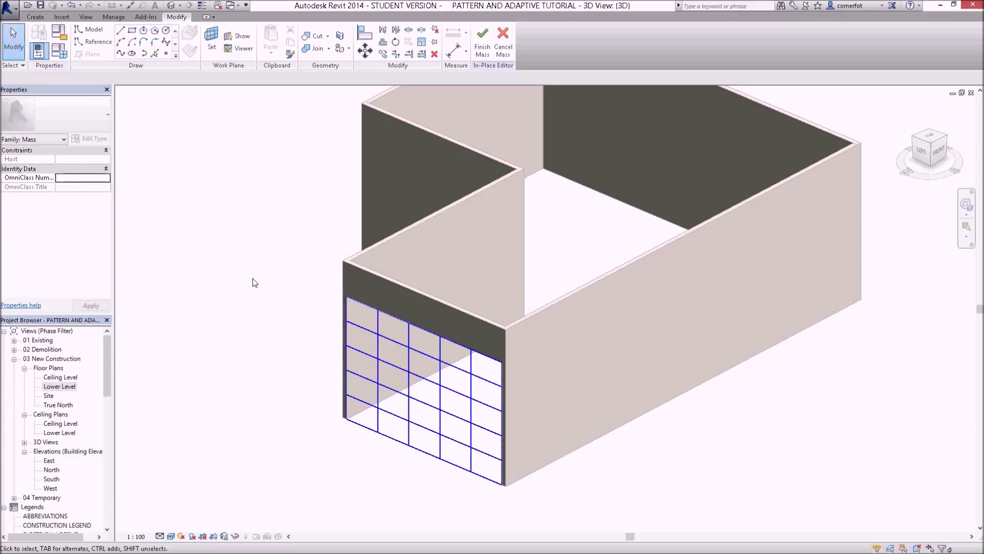
{"action": "mouse_move", "coordinate": [275, 254]}
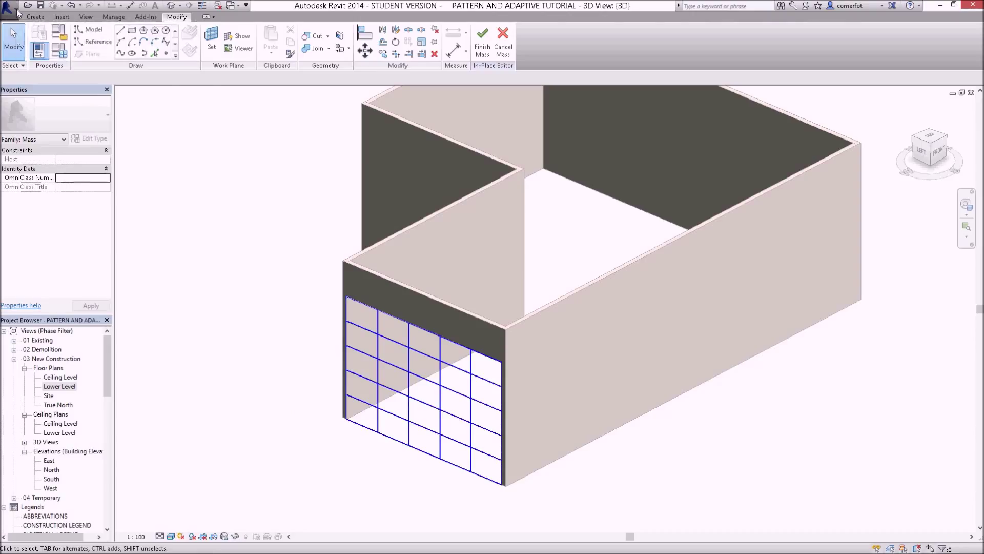
Step: Create a new family from the Metric Curtain Panel Pattern Based.rft template
{"action": "left_click", "coordinate": [10, 6]}
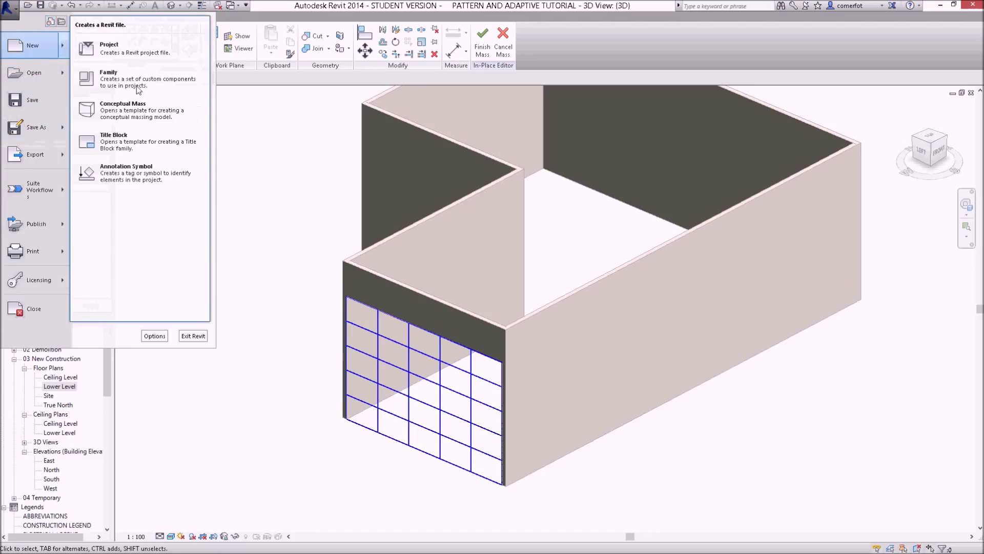
{"action": "left_click", "coordinate": [109, 71]}
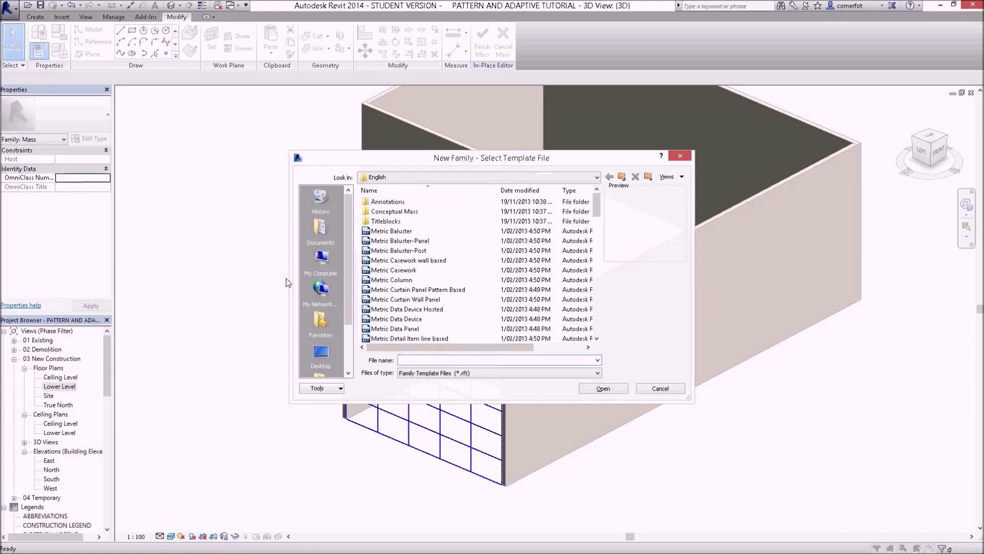
{"action": "left_click", "coordinate": [417, 289]}
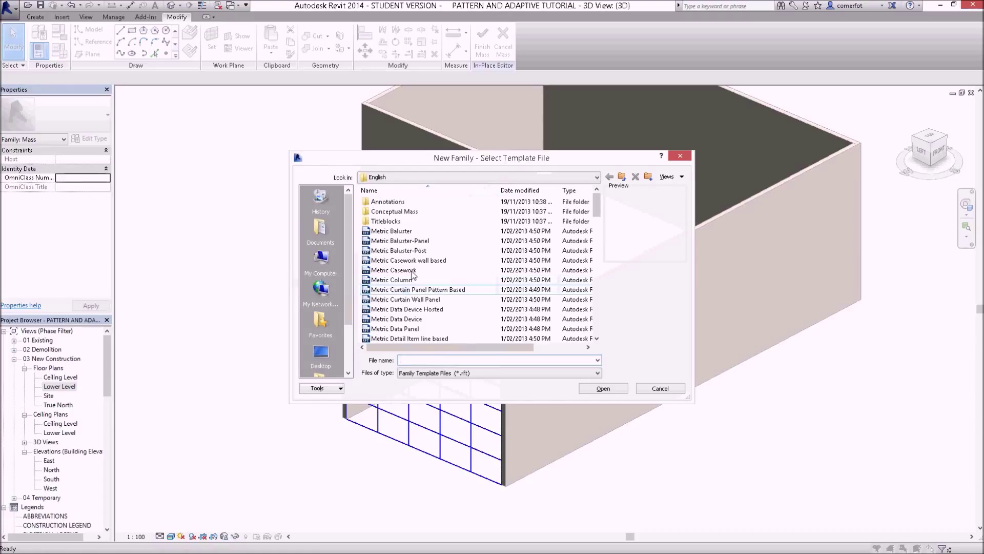
{"action": "left_click", "coordinate": [417, 289]}
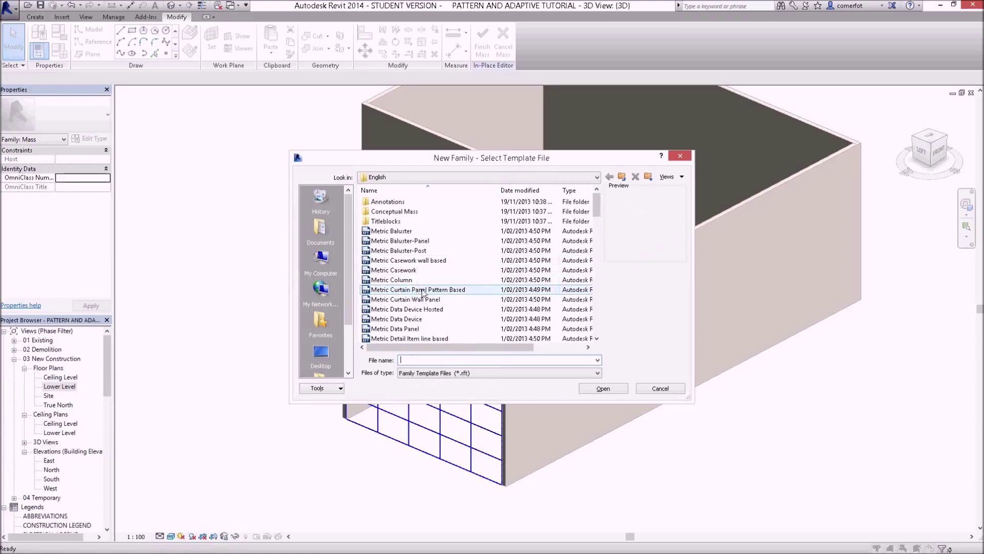
{"action": "mouse_move", "coordinate": [418, 289]}
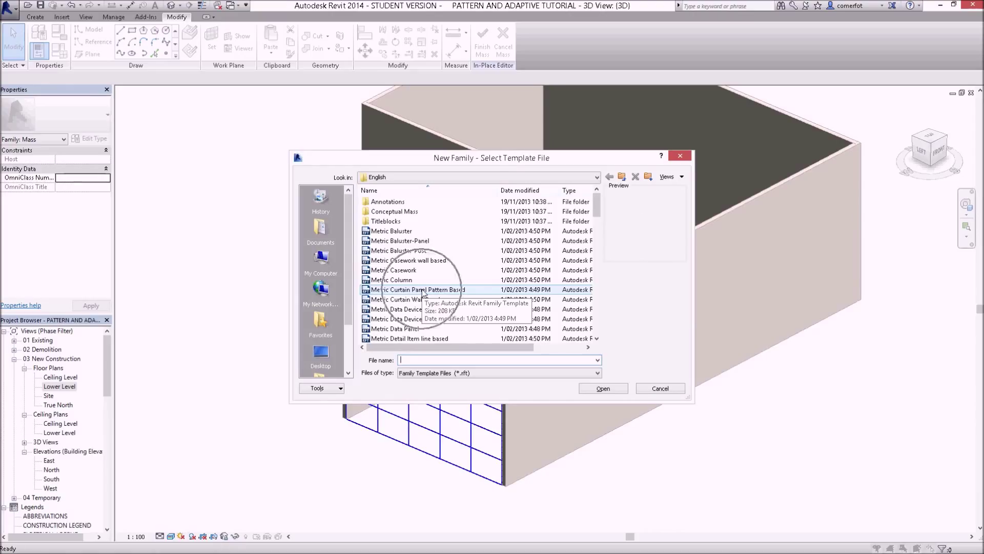
{"action": "left_click", "coordinate": [418, 290]}
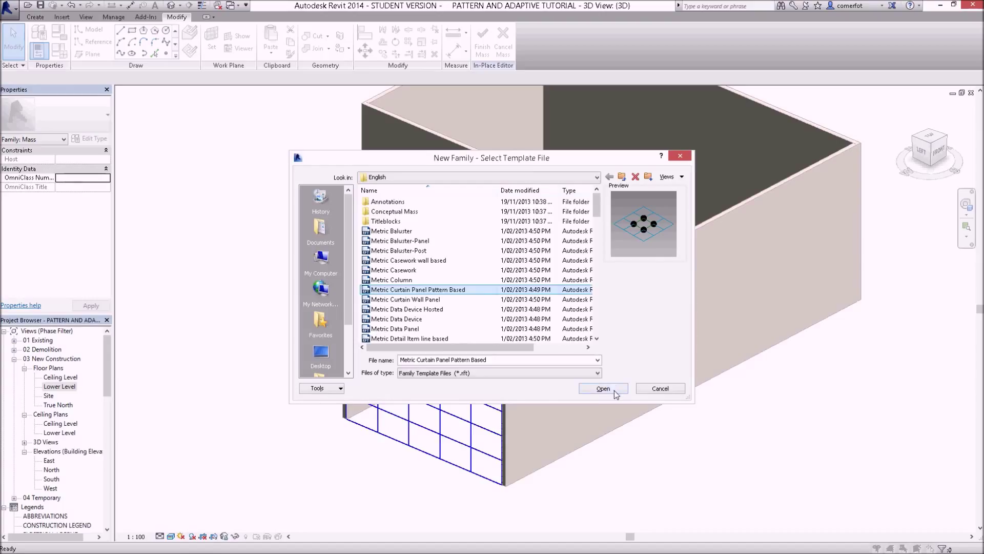
{"action": "left_click", "coordinate": [602, 388]}
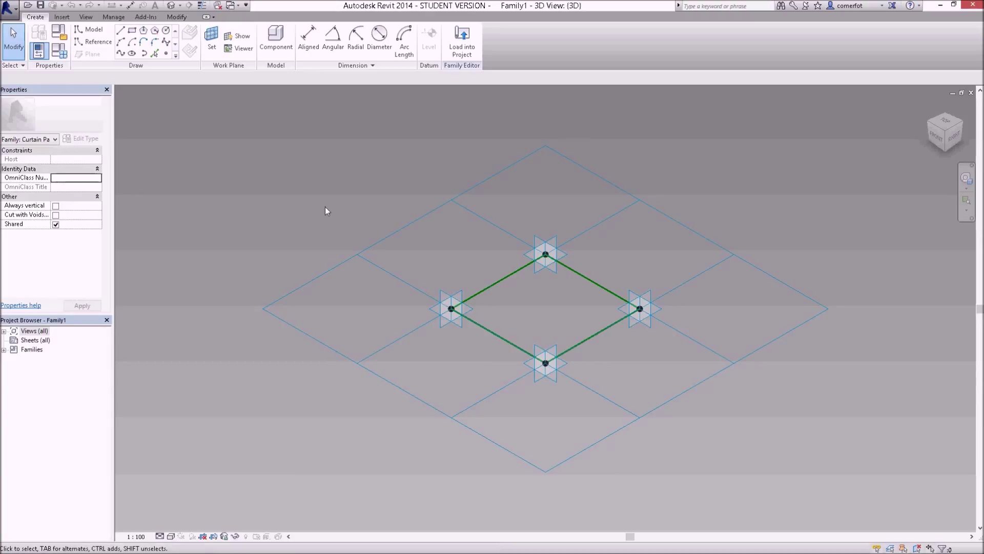
{"action": "mouse_move", "coordinate": [312, 295]}
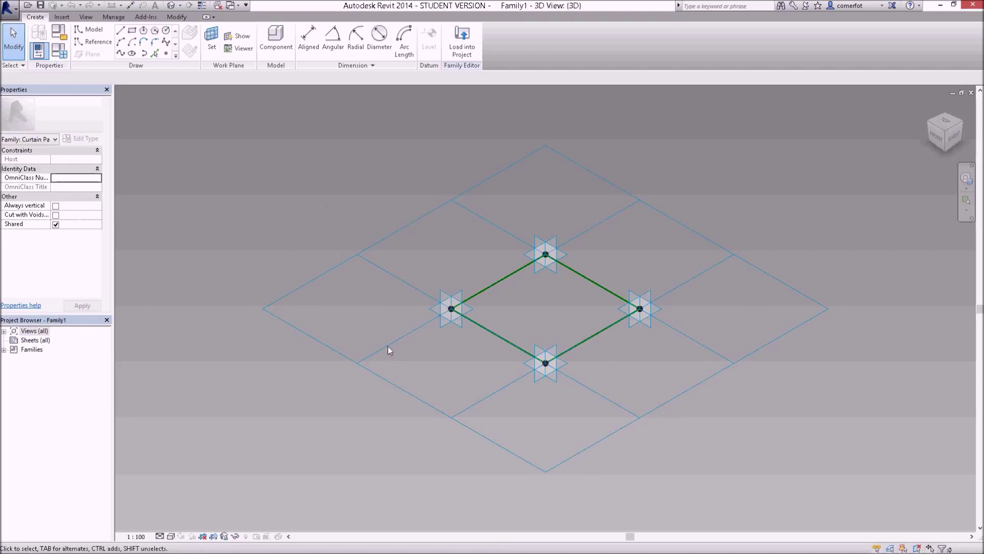
{"action": "mouse_move", "coordinate": [395, 245]}
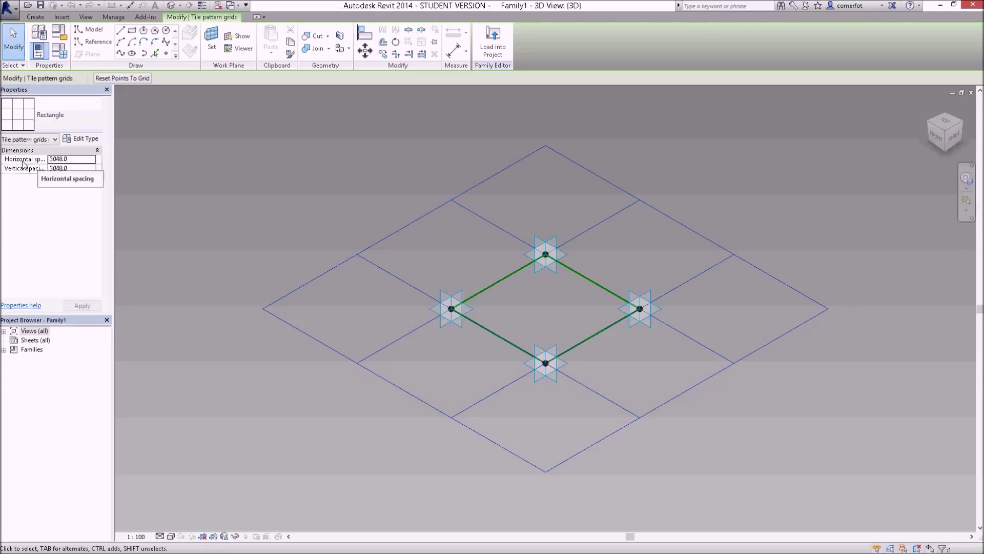
{"action": "mouse_move", "coordinate": [74, 163]}
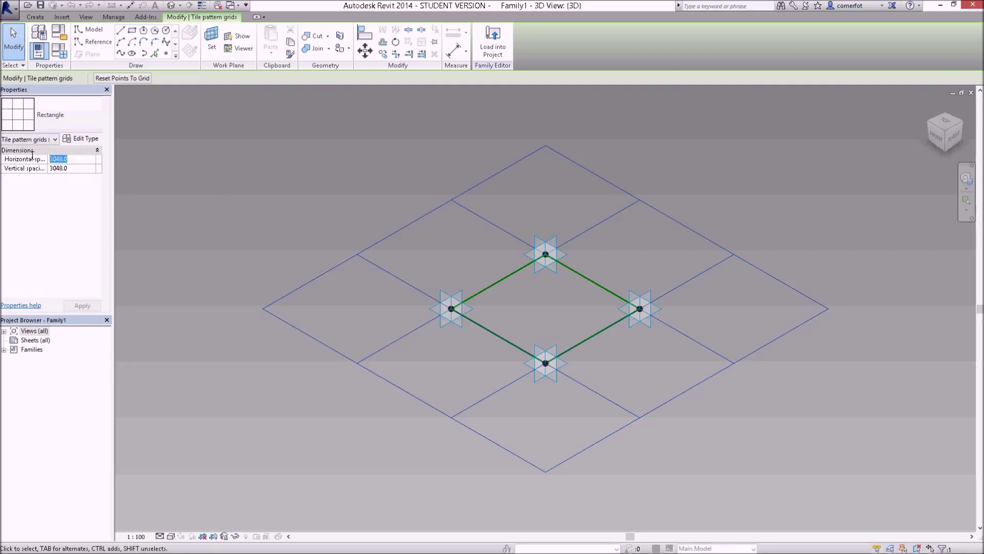
Step: Set the tile pattern grid's horizontal and vertical spacing to 600
{"action": "type", "text": "600"}
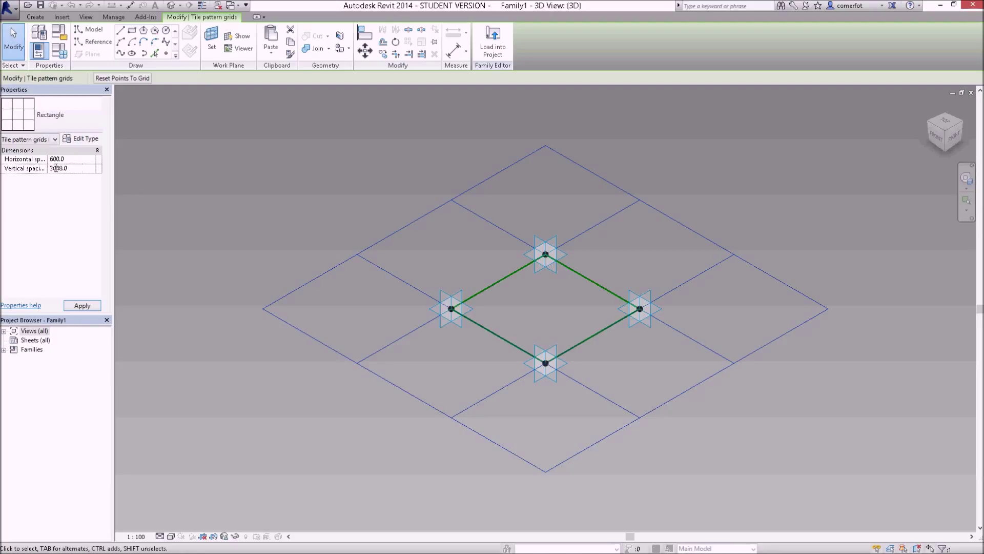
{"action": "type", "text": "6"}
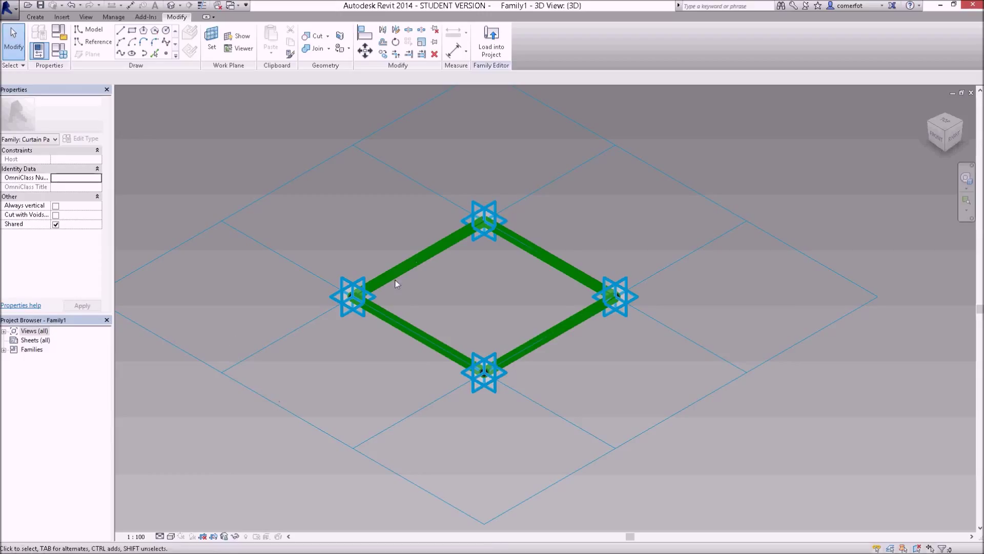
{"action": "mouse_move", "coordinate": [138, 540]}
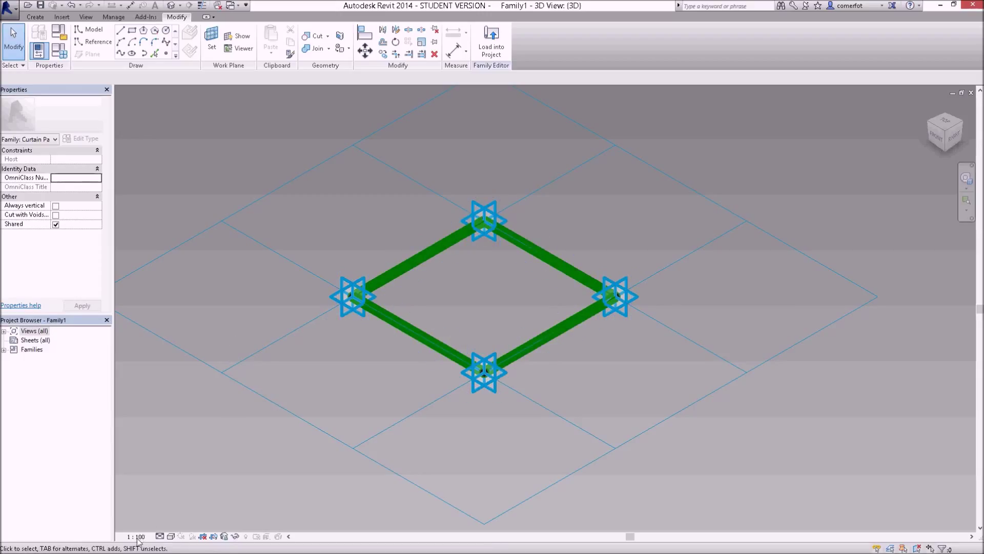
Step: Change the family 3D view scale to 1:5 from the View Control Bar
{"action": "left_click", "coordinate": [135, 536]}
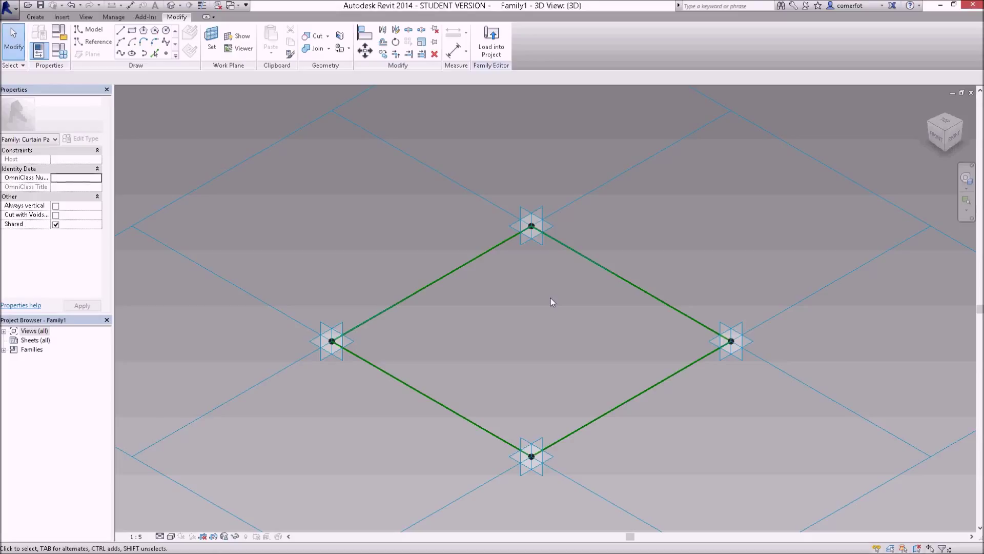
{"action": "mouse_move", "coordinate": [446, 358]}
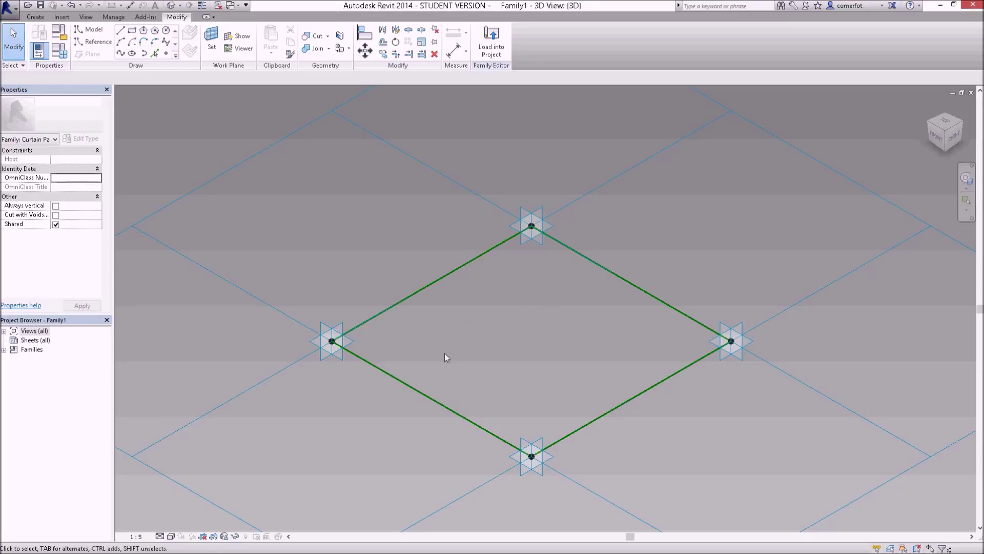
{"action": "mouse_move", "coordinate": [437, 359]}
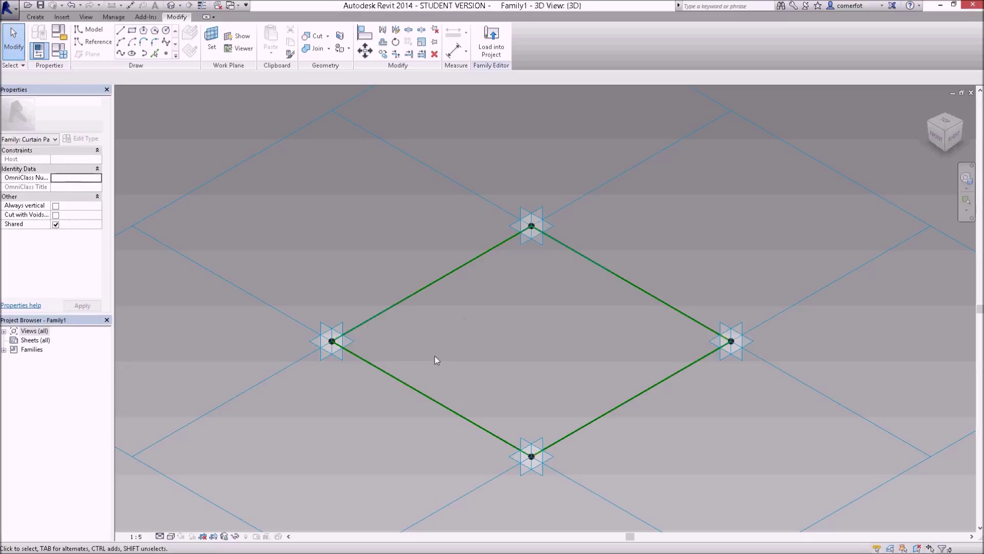
{"action": "mouse_move", "coordinate": [389, 296]}
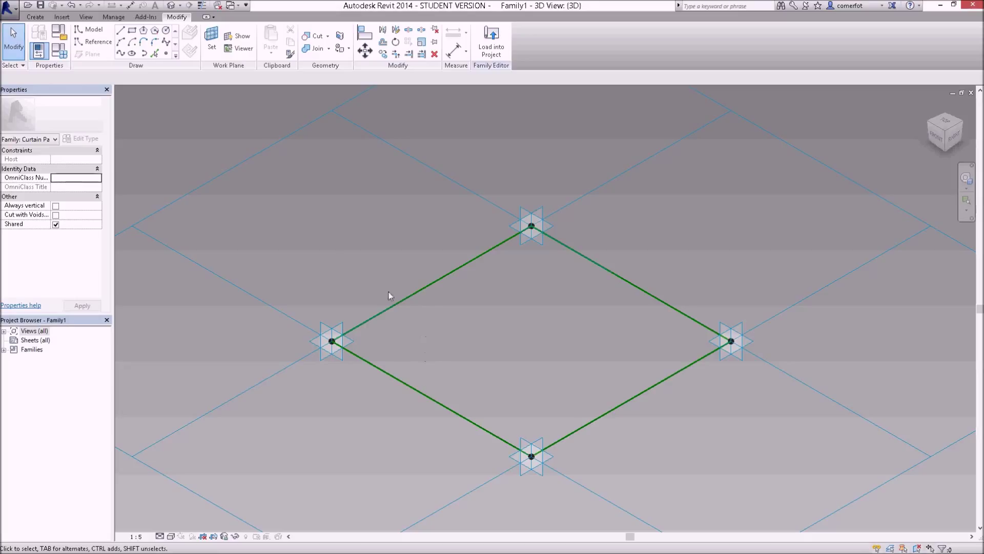
{"action": "mouse_move", "coordinate": [374, 336]}
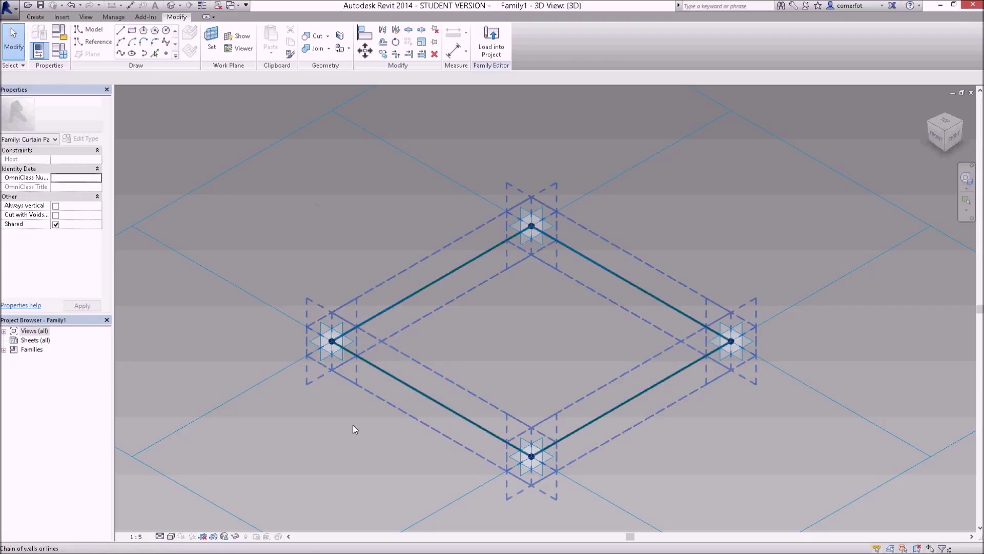
{"action": "mouse_move", "coordinate": [396, 383]}
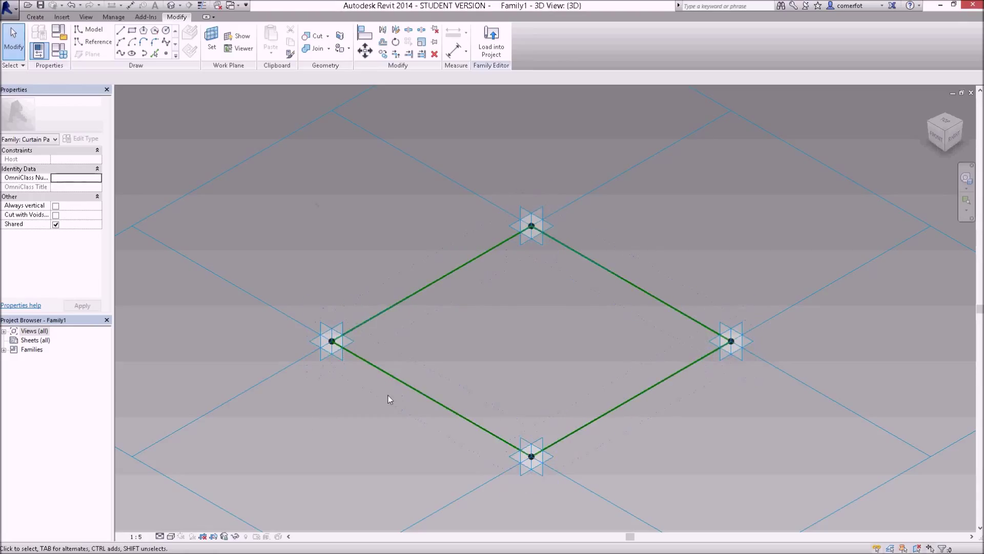
{"action": "mouse_move", "coordinate": [397, 384]}
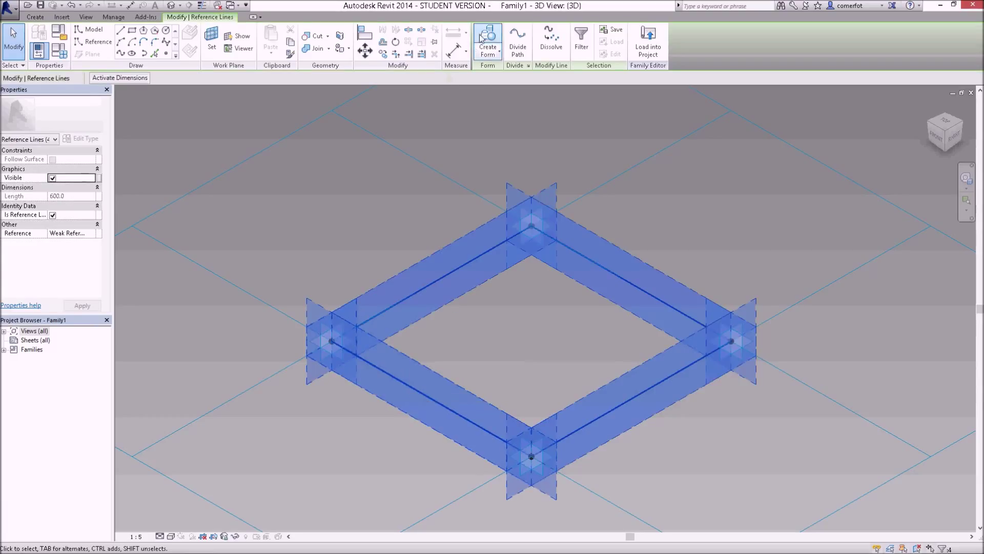
{"action": "mouse_move", "coordinate": [488, 39]}
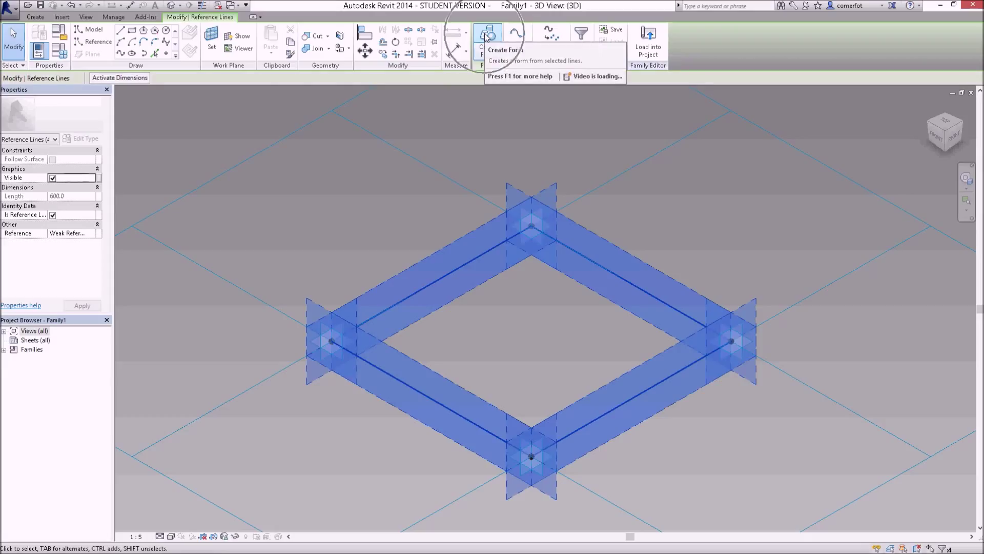
Step: Create a solid form 10 thick from the four boundary reference lines
{"action": "left_click", "coordinate": [488, 33]}
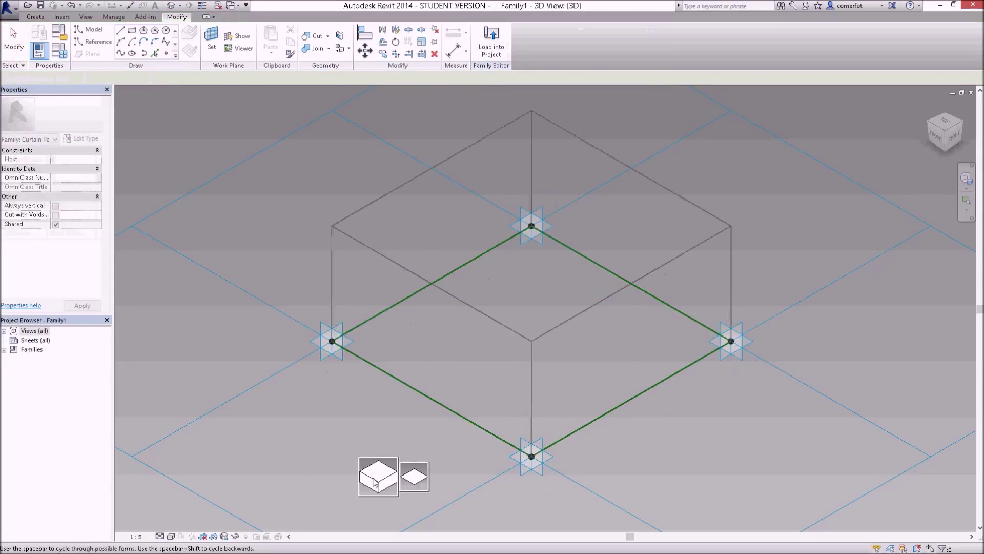
{"action": "left_click", "coordinate": [413, 476]}
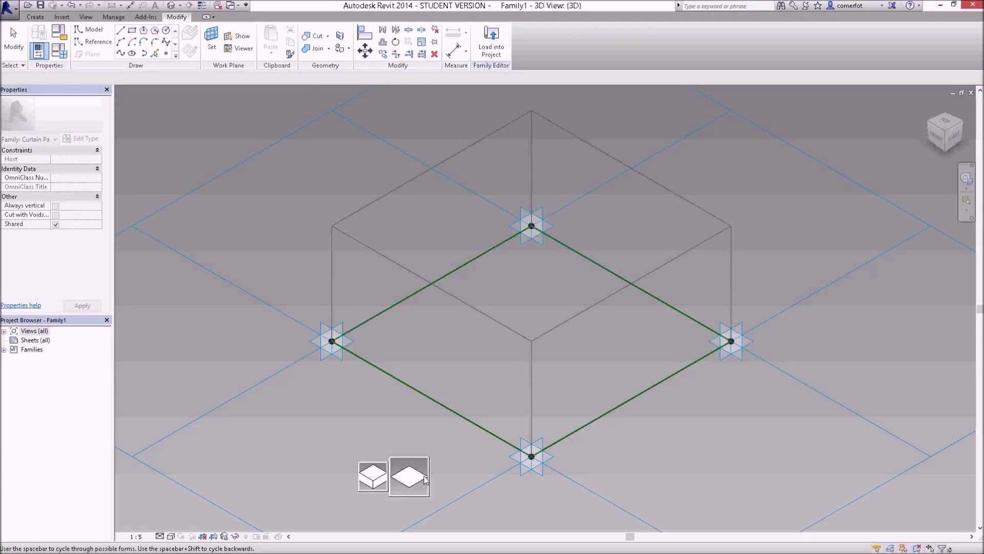
{"action": "left_click", "coordinate": [372, 474]}
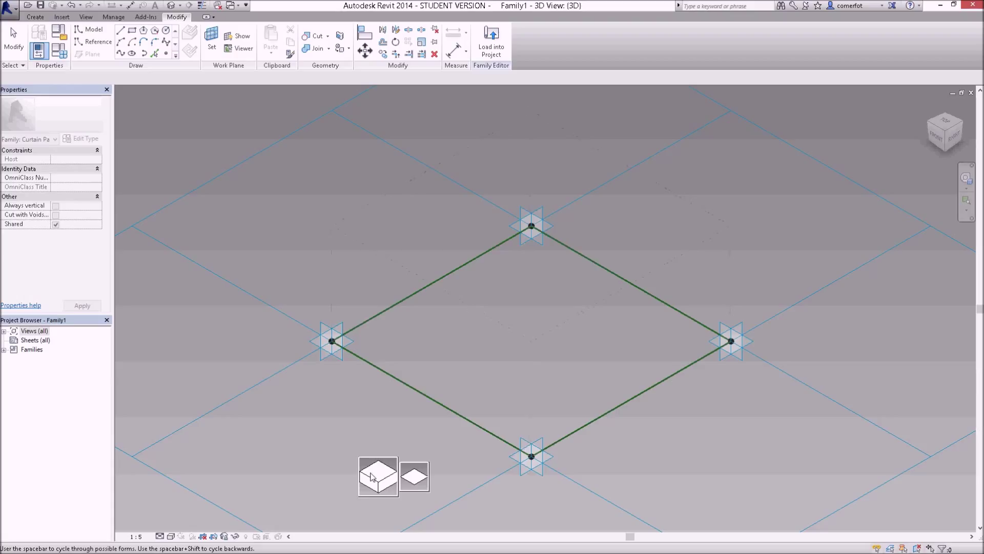
{"action": "left_click", "coordinate": [377, 476]}
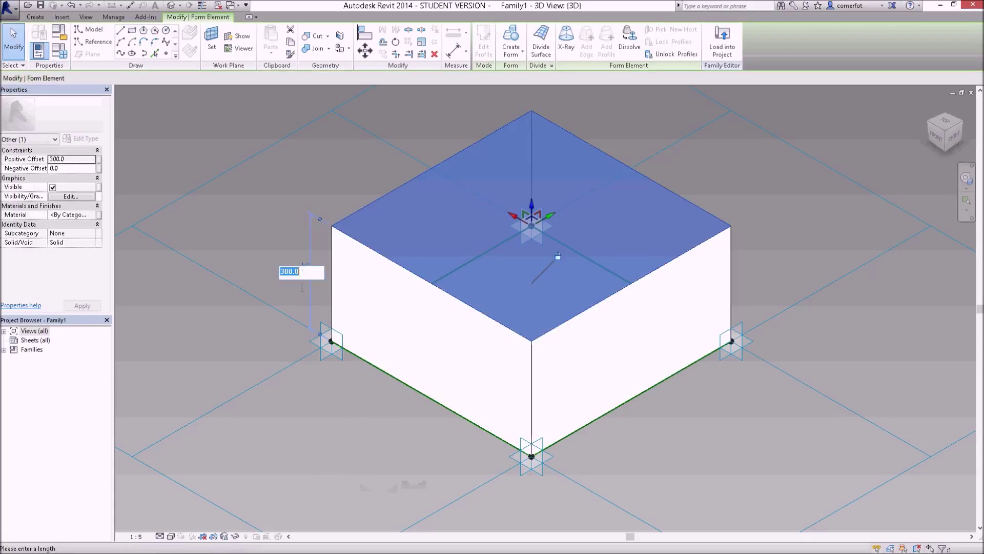
{"action": "type", "text": "1"}
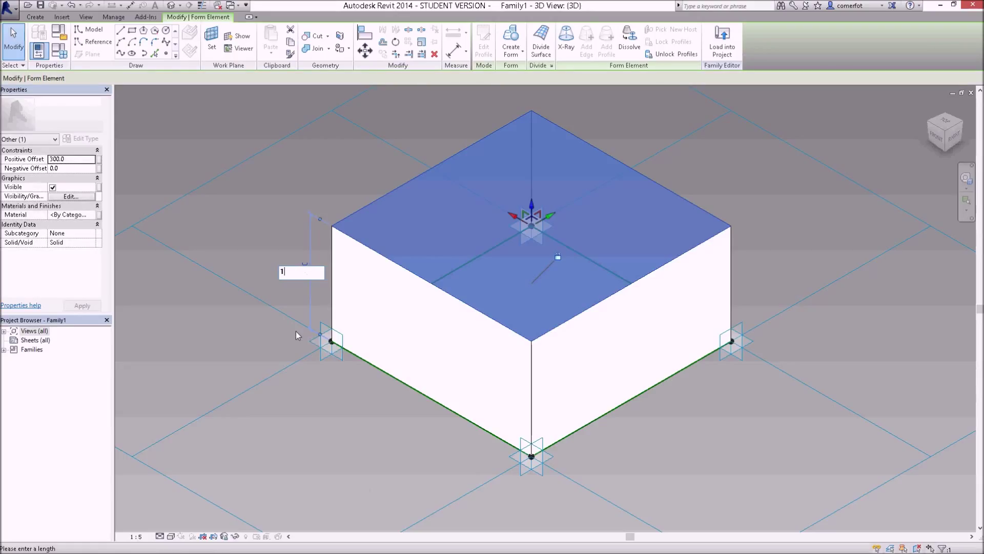
{"action": "type", "text": "0"}
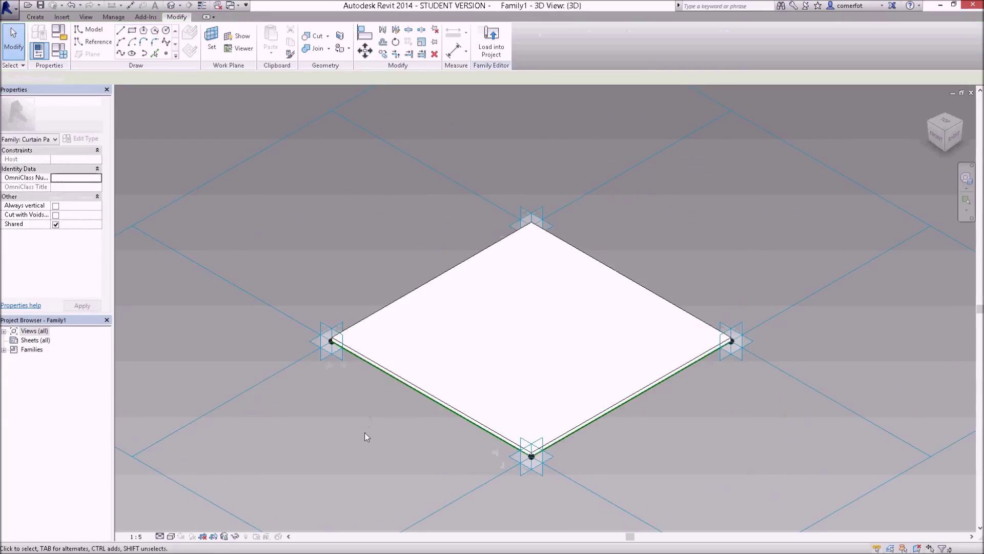
{"action": "mouse_move", "coordinate": [366, 409]}
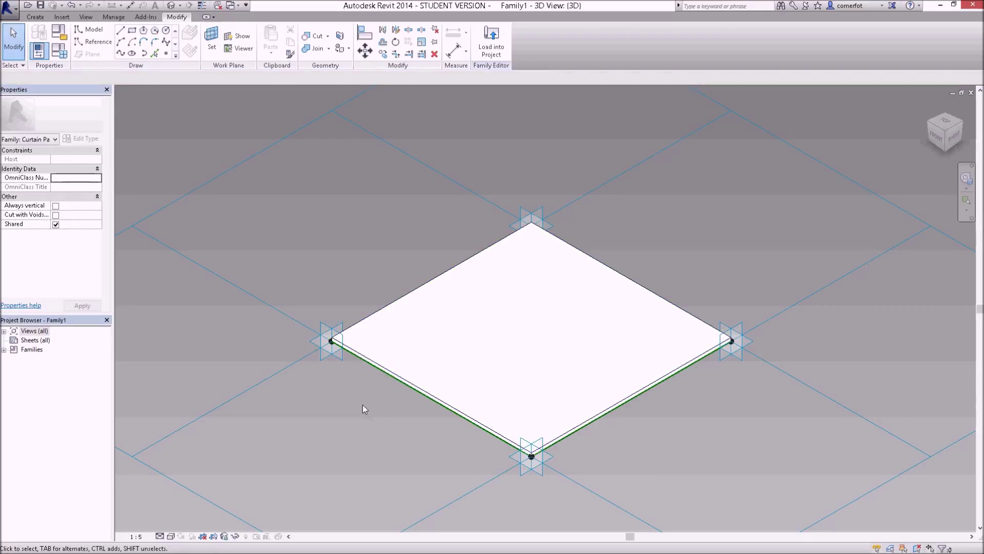
{"action": "mouse_move", "coordinate": [381, 365]}
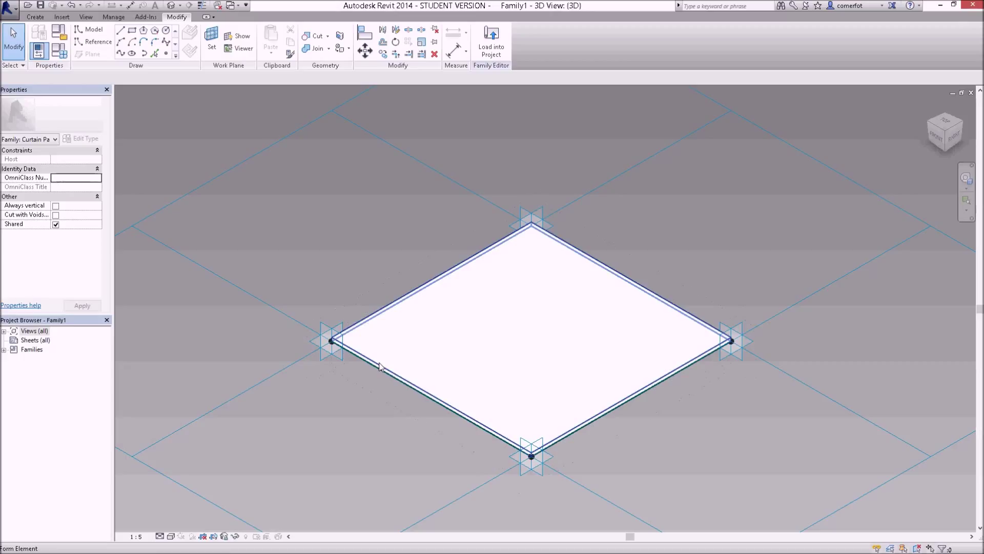
{"action": "mouse_move", "coordinate": [381, 367]}
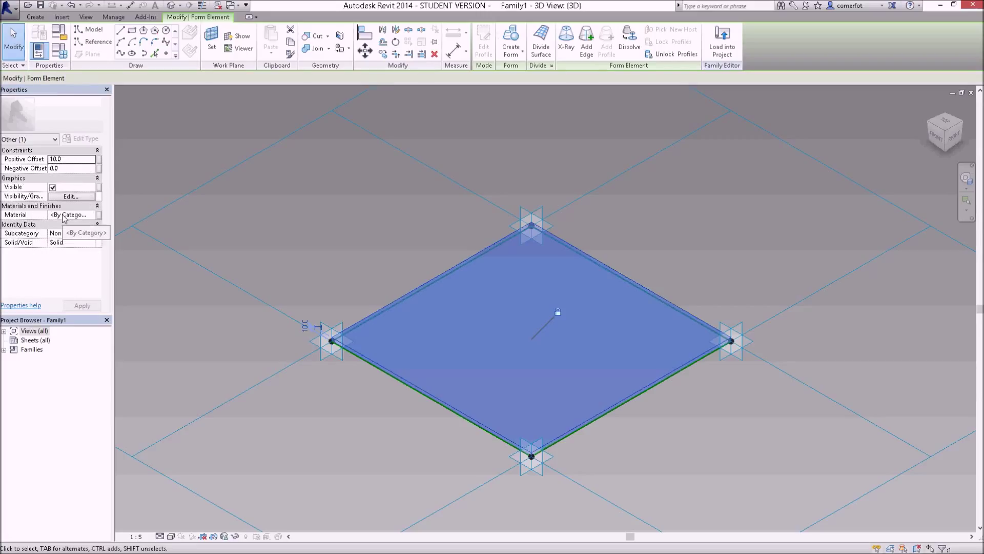
{"action": "mouse_move", "coordinate": [88, 217]}
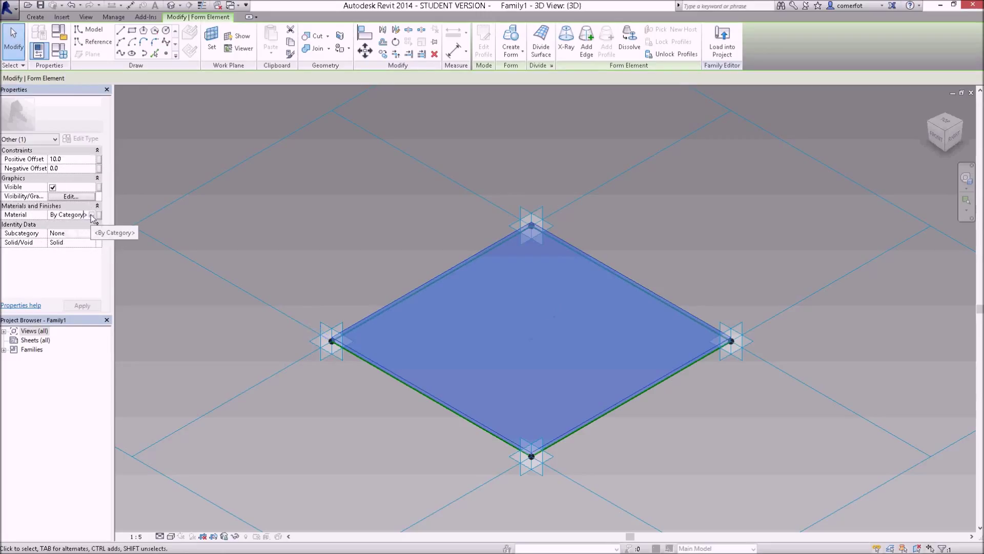
Step: Set the panel's material to Glass from the material browser
{"action": "left_click", "coordinate": [68, 215]}
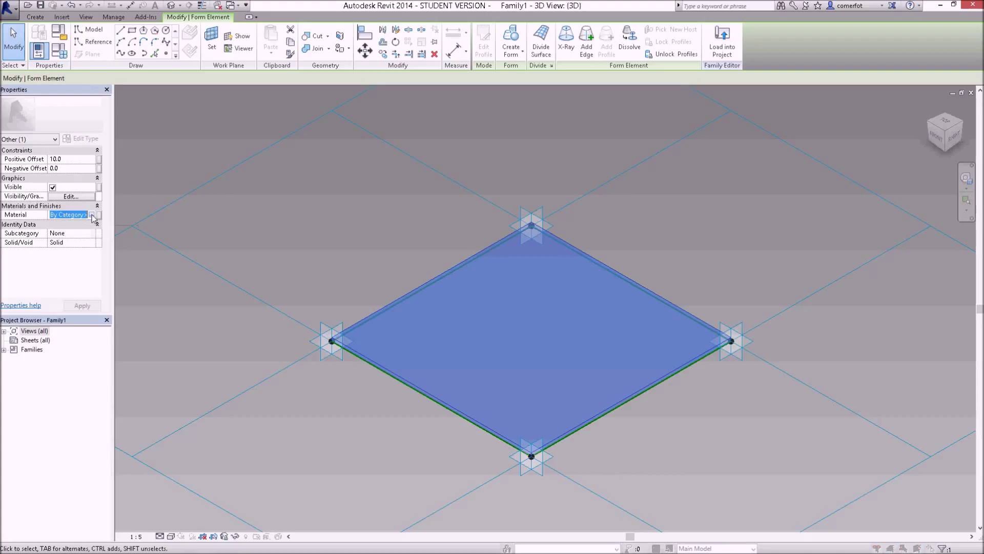
{"action": "left_click", "coordinate": [94, 215]}
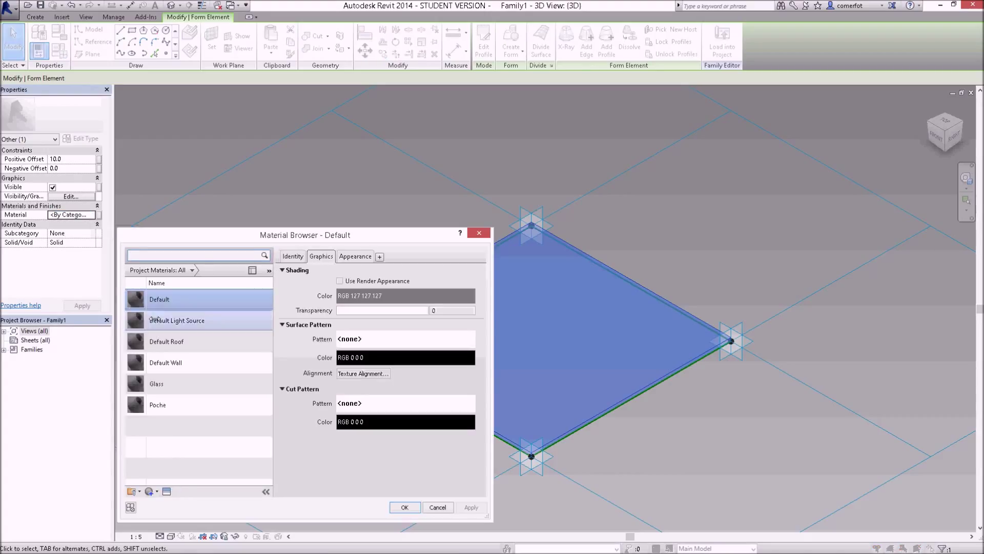
{"action": "left_click", "coordinate": [157, 384]}
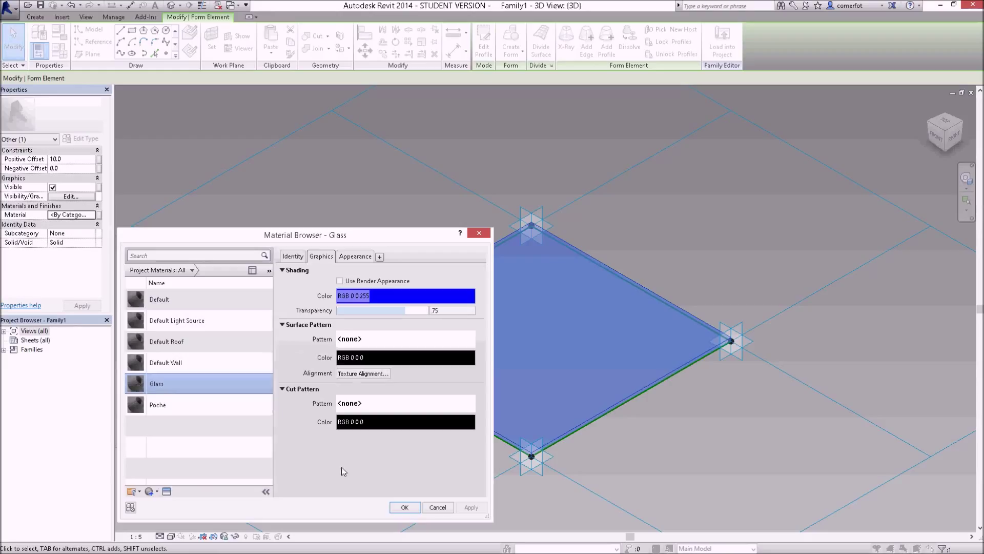
{"action": "left_click", "coordinate": [404, 507]}
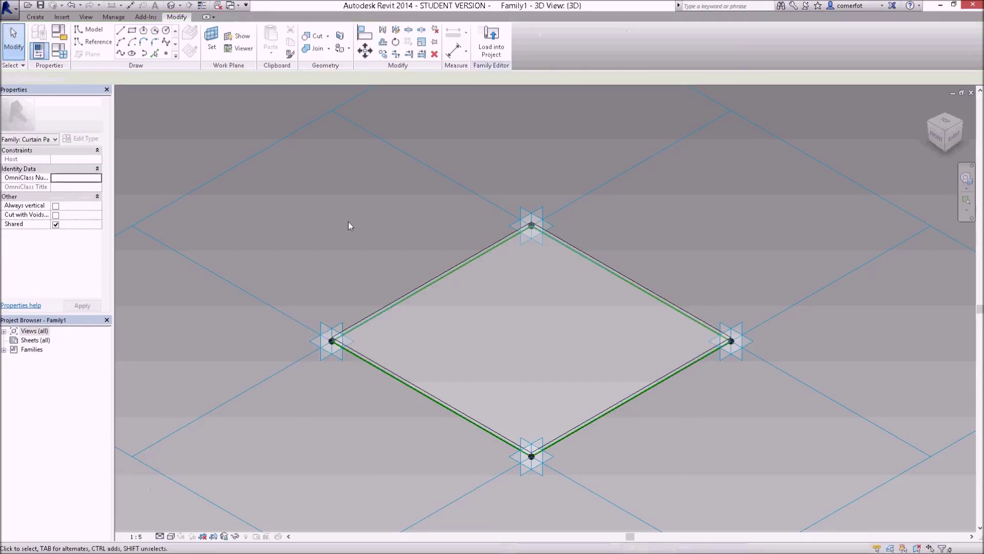
{"action": "mouse_move", "coordinate": [456, 140]}
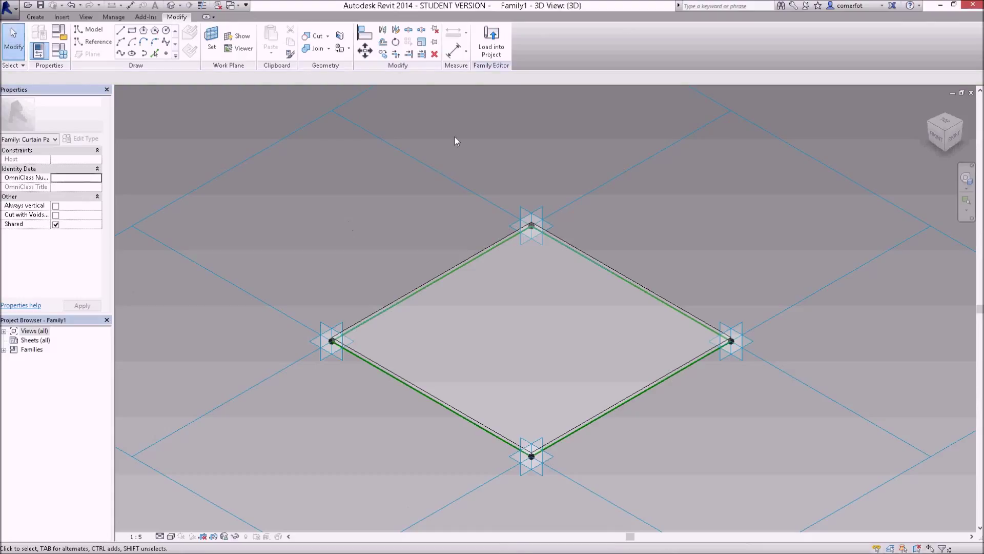
{"action": "mouse_move", "coordinate": [514, 9]}
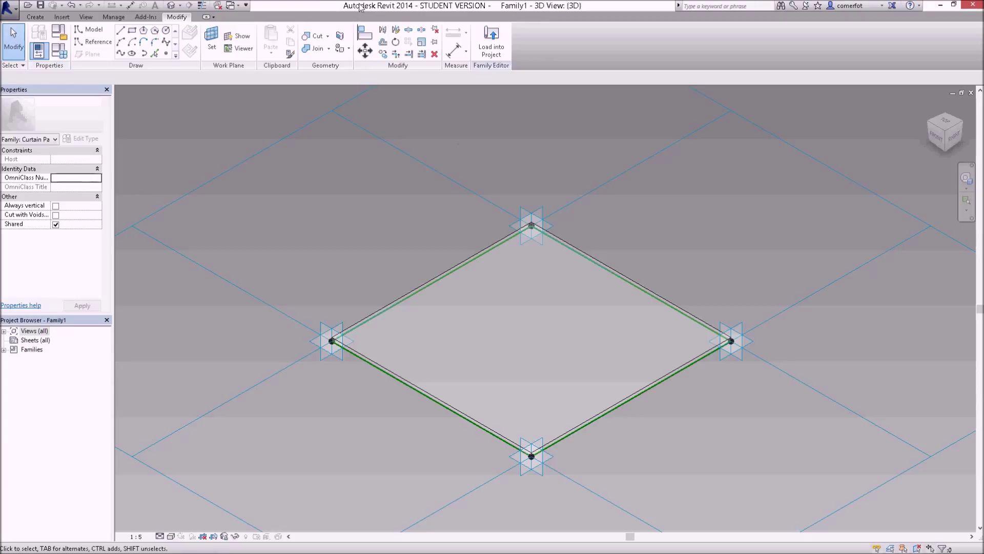
{"action": "mouse_move", "coordinate": [518, 9]}
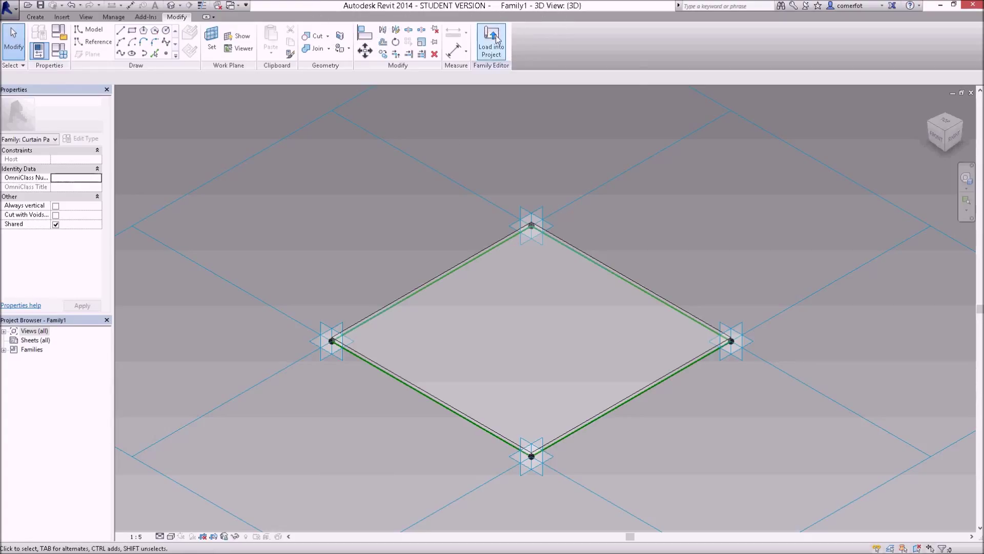
{"action": "mouse_move", "coordinate": [491, 41]}
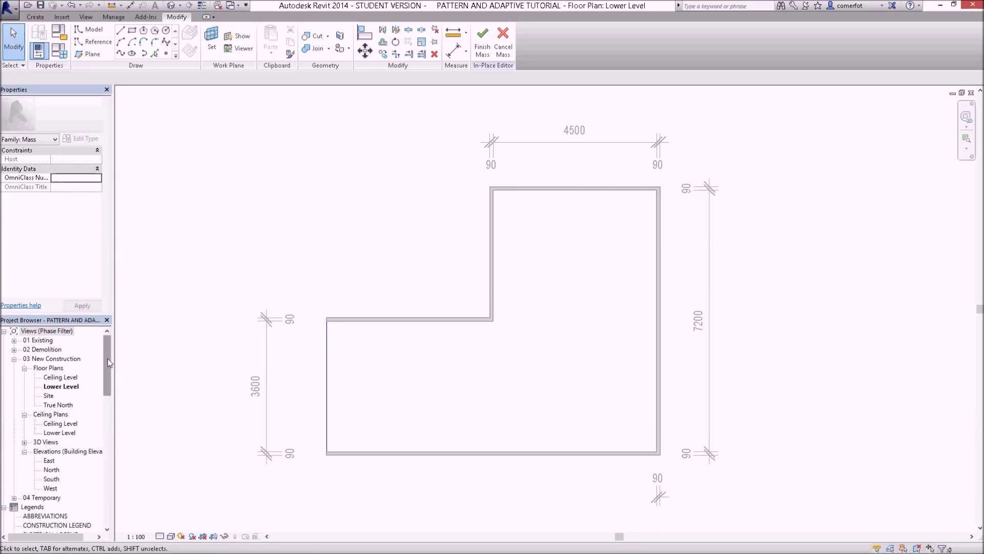
Step: Rename the Family1 curtain panel family in the Project Browser to TRUSSED BRACED
{"action": "scroll", "scroll_direction": "down", "scroll_amount": 3}
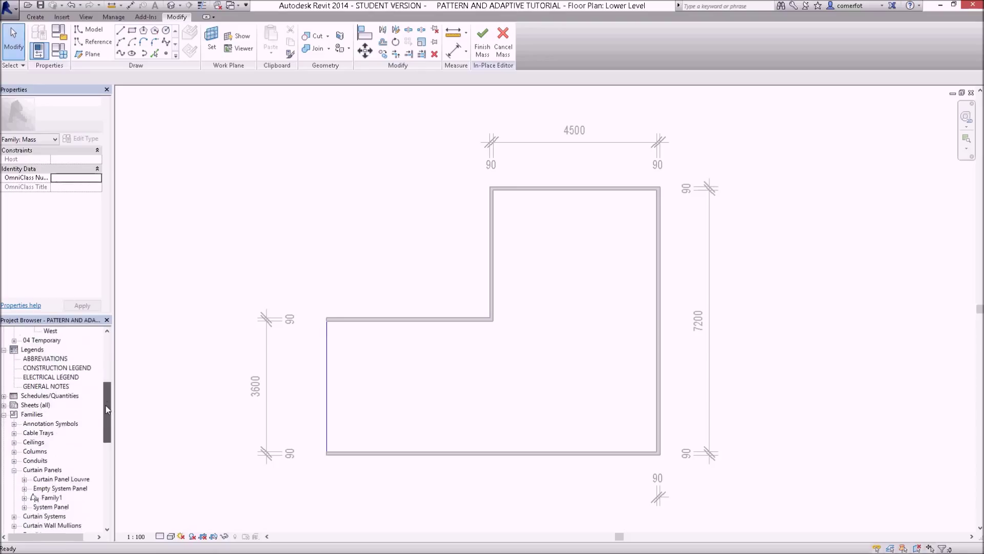
{"action": "scroll", "scroll_direction": "down", "scroll_amount": 3}
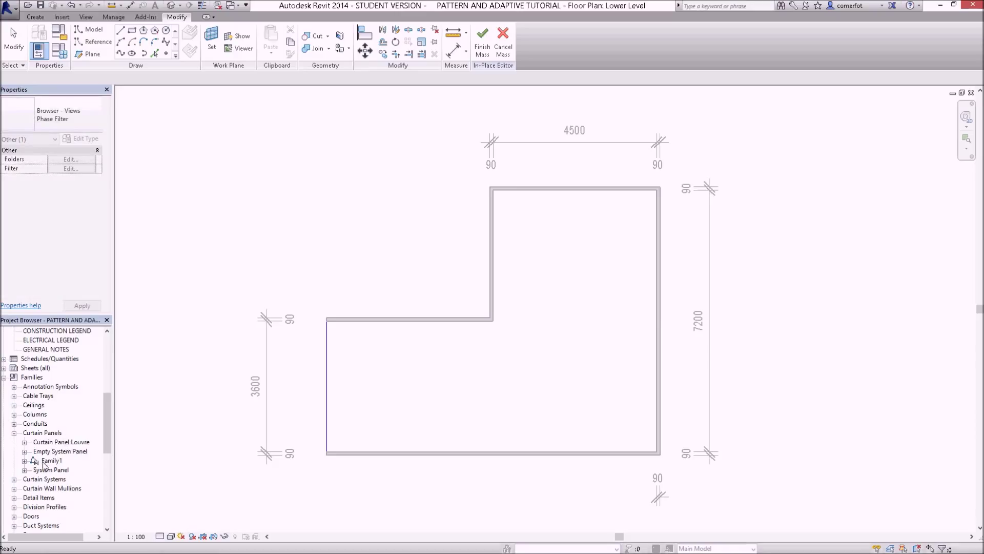
{"action": "left_click", "coordinate": [51, 461]}
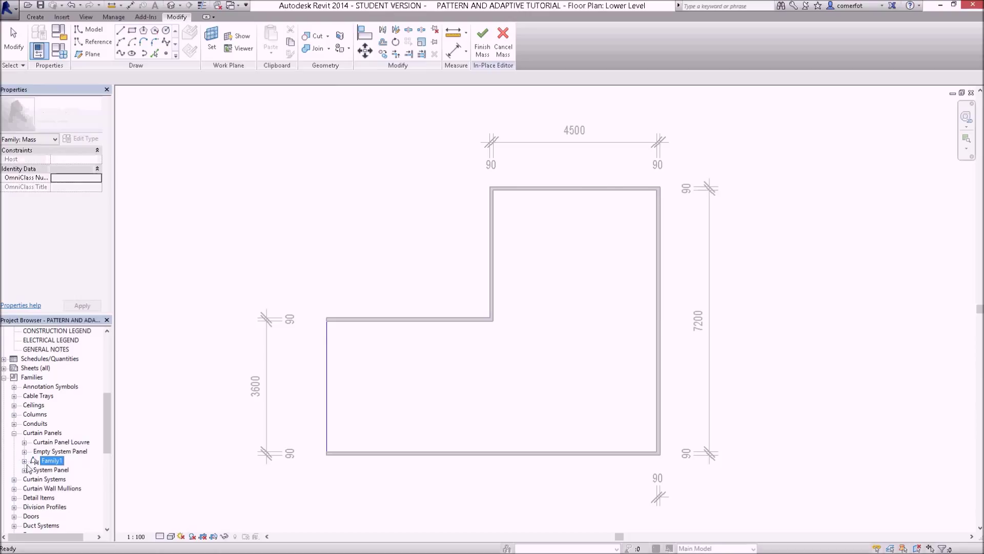
{"action": "mouse_move", "coordinate": [173, 456]}
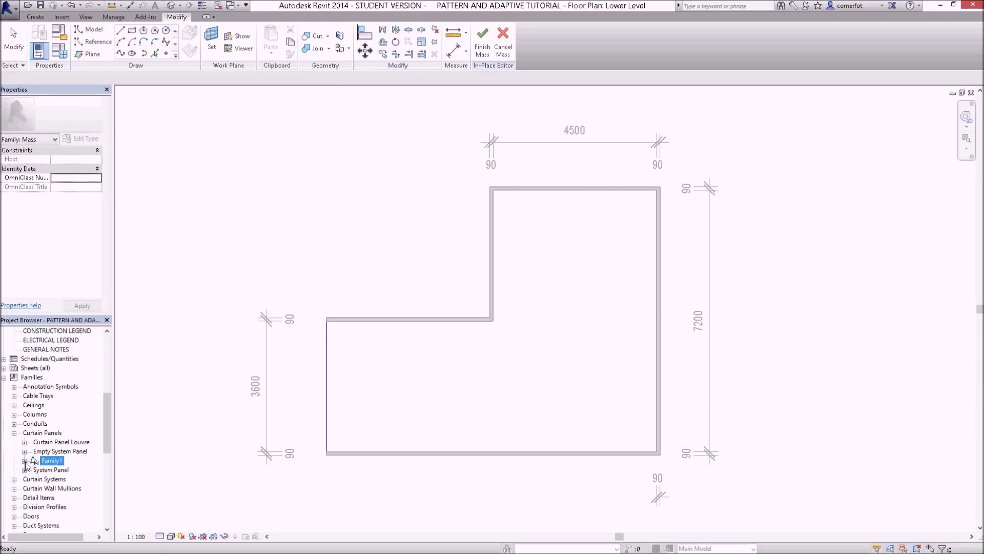
{"action": "mouse_move", "coordinate": [191, 459]}
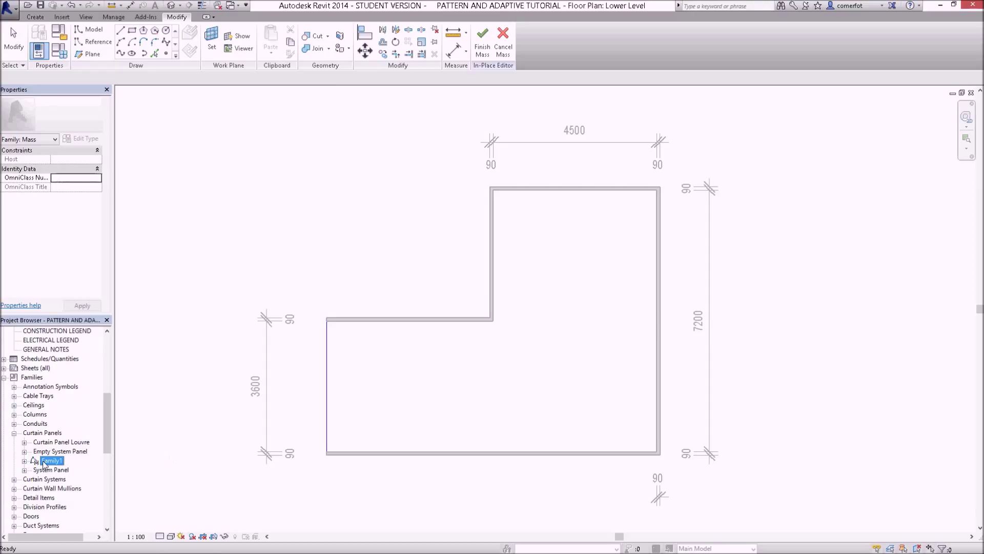
{"action": "right_click", "coordinate": [50, 460]}
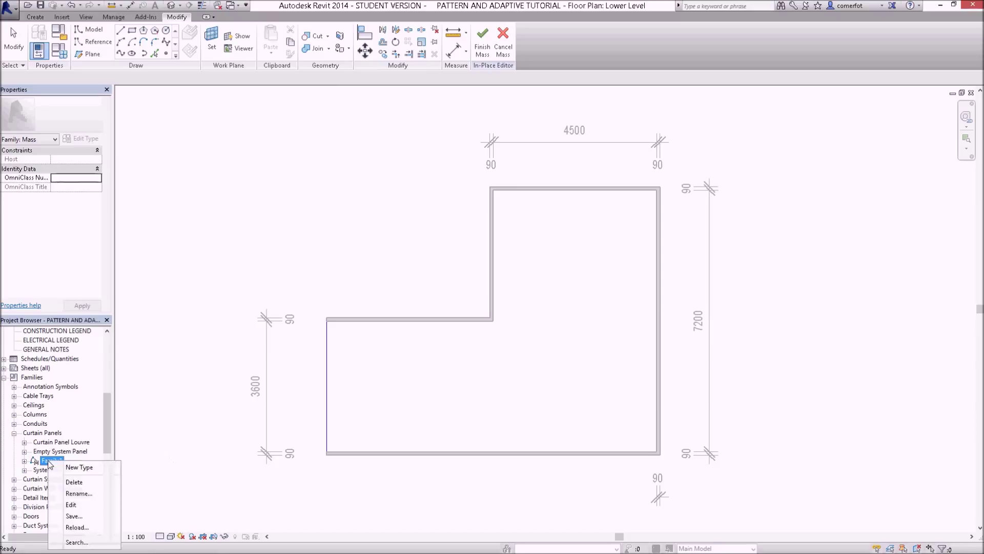
{"action": "left_click", "coordinate": [79, 493]}
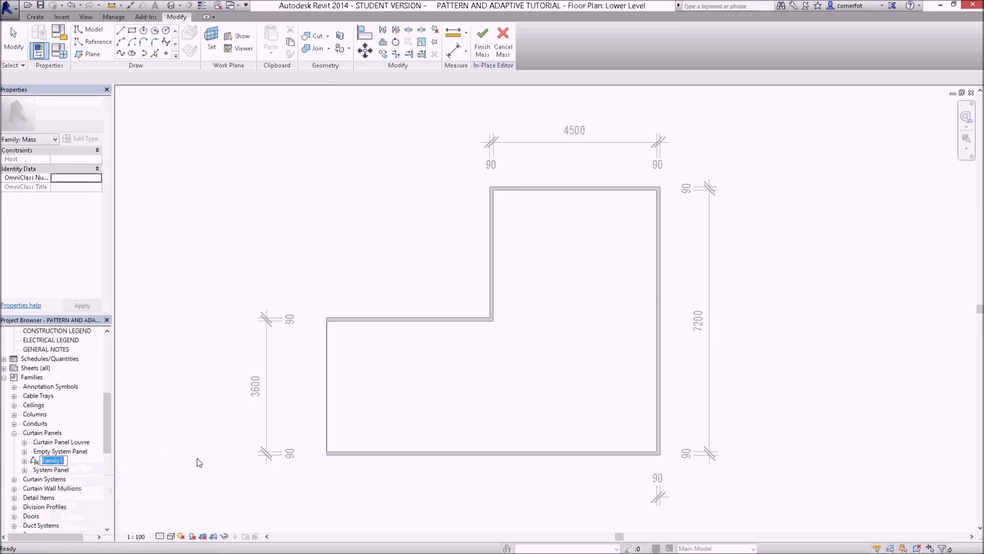
{"action": "mouse_move", "coordinate": [198, 454]}
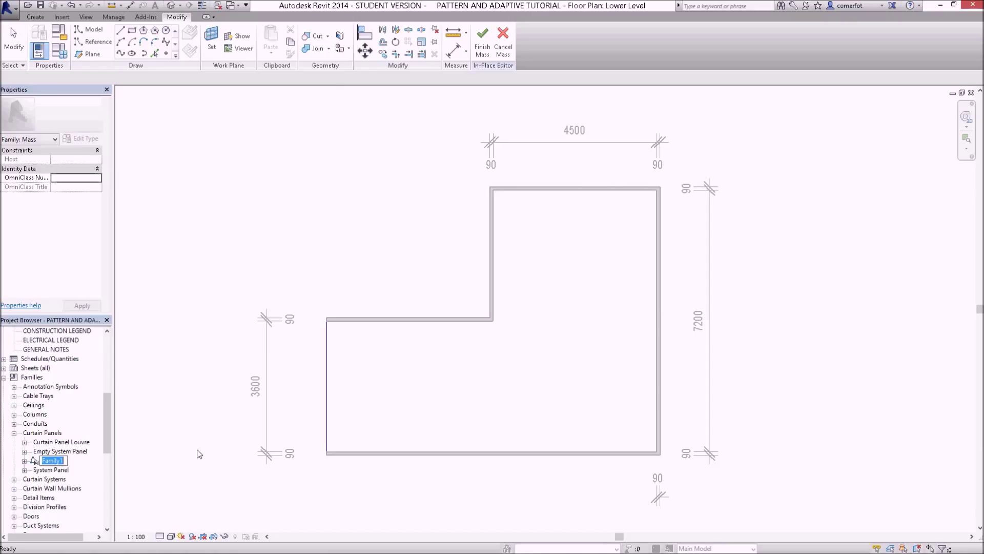
{"action": "type", "text": "TRUSSED B"}
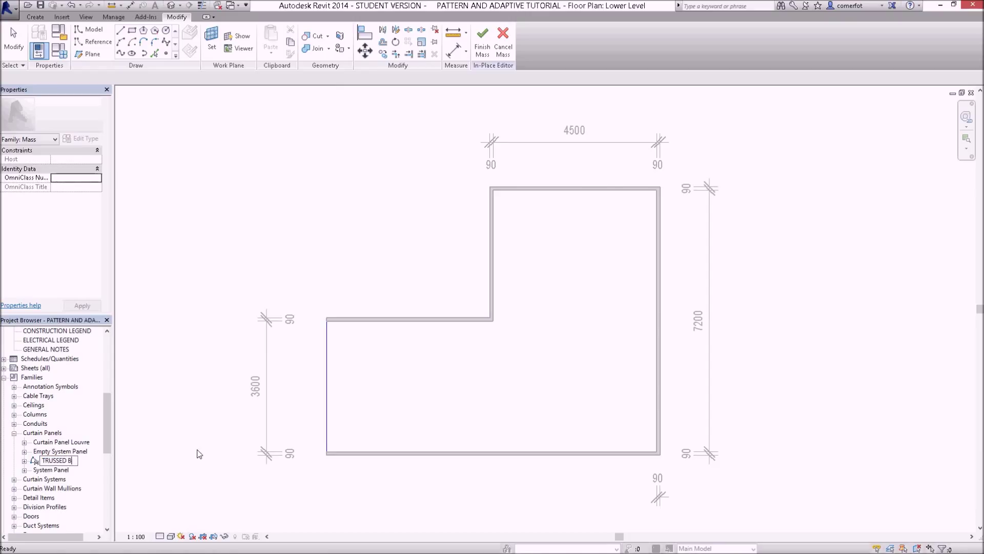
{"action": "type", "text": "RACED"}
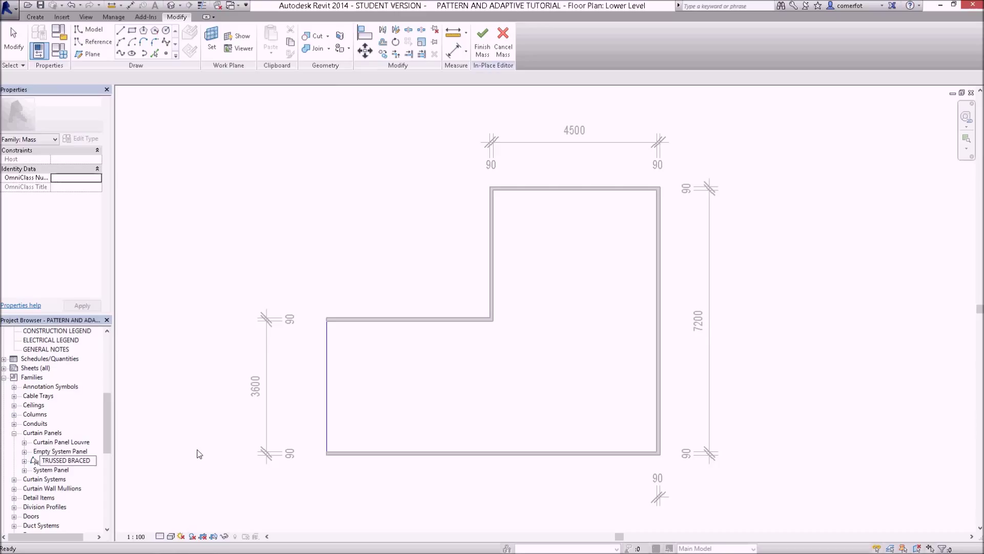
{"action": "left_click", "coordinate": [65, 469]}
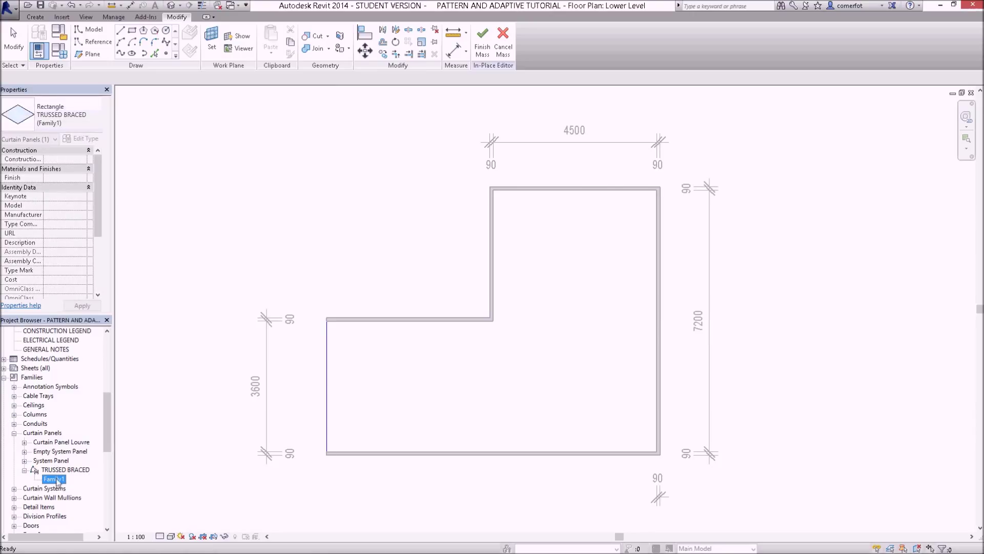
Step: Rename the Family1 type under TRUSSED BRACED to FR 65 BR 25 and check it in the browser
{"action": "right_click", "coordinate": [53, 478]}
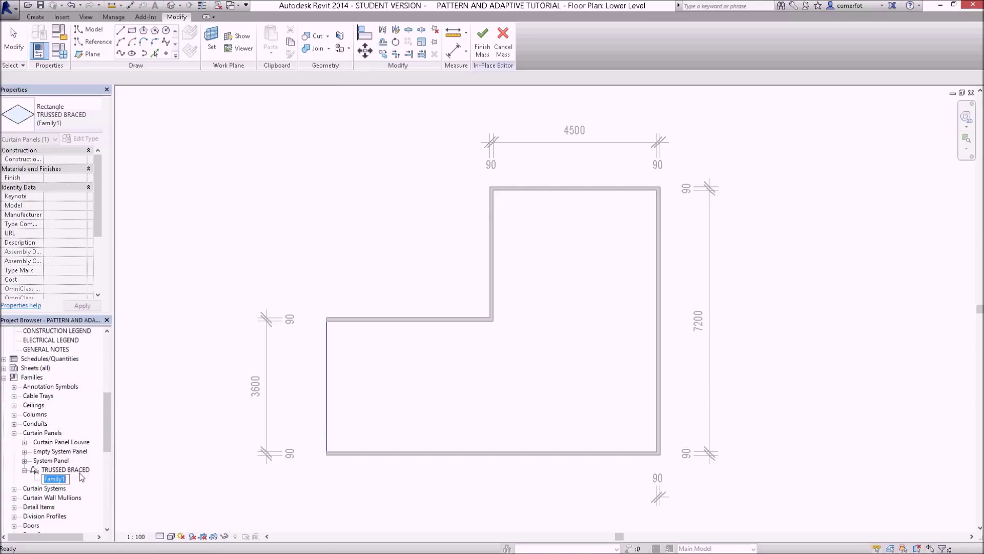
{"action": "type", "text": "FR 65 BR"}
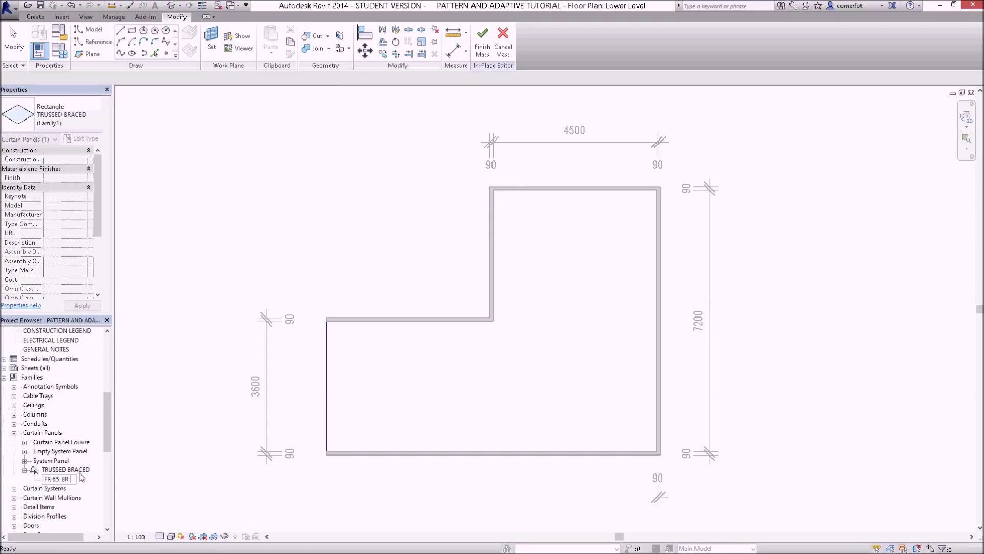
{"action": "type", "text": "25"}
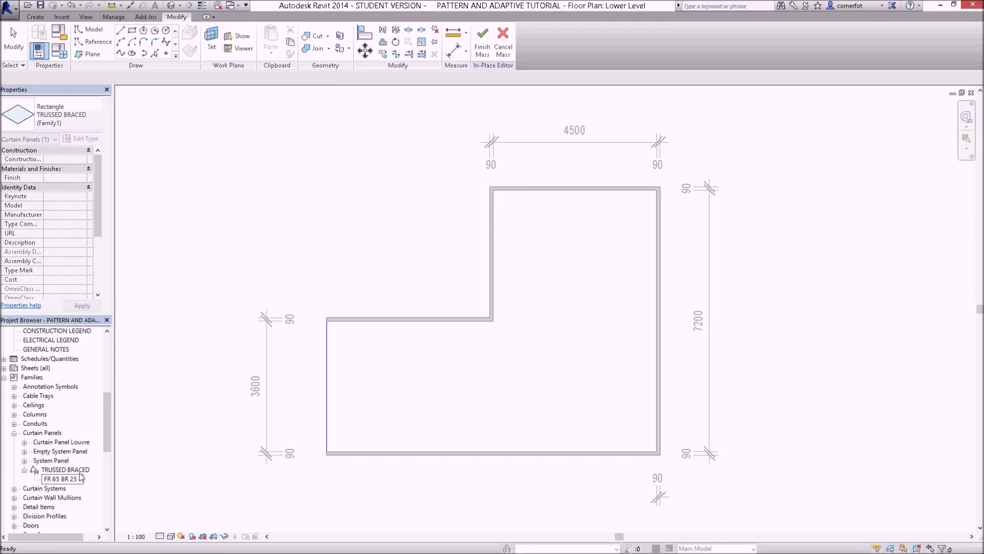
{"action": "left_click", "coordinate": [57, 479]}
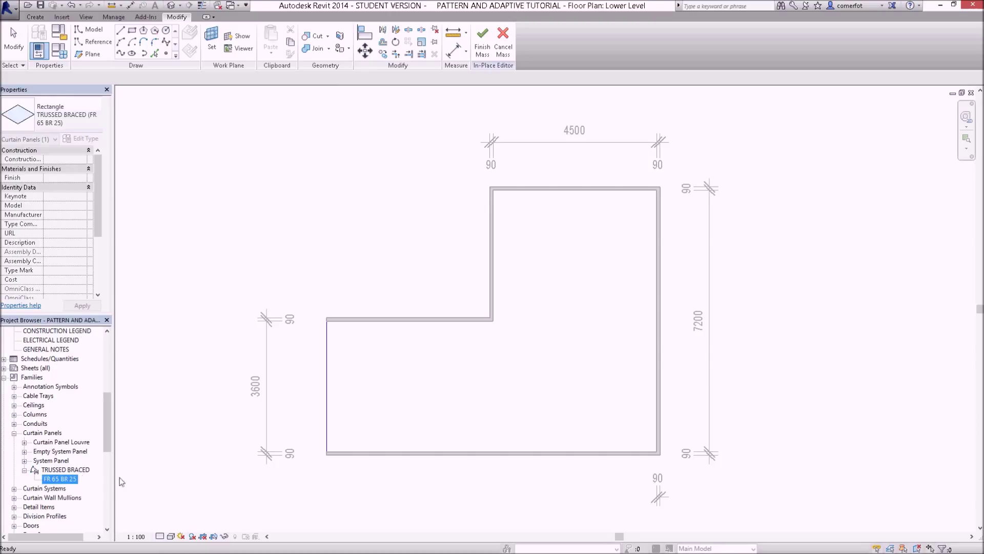
{"action": "left_click", "coordinate": [66, 469]}
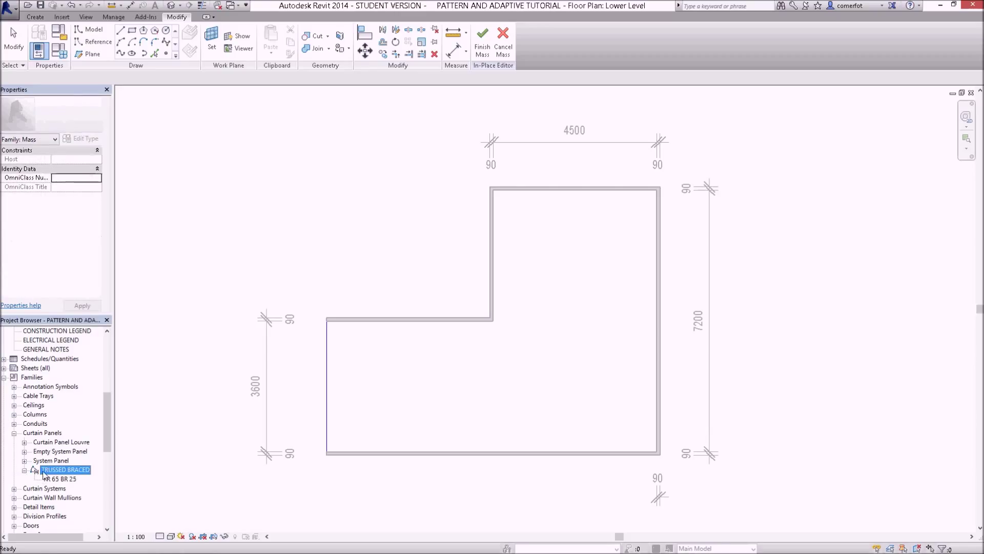
{"action": "left_click", "coordinate": [59, 479]}
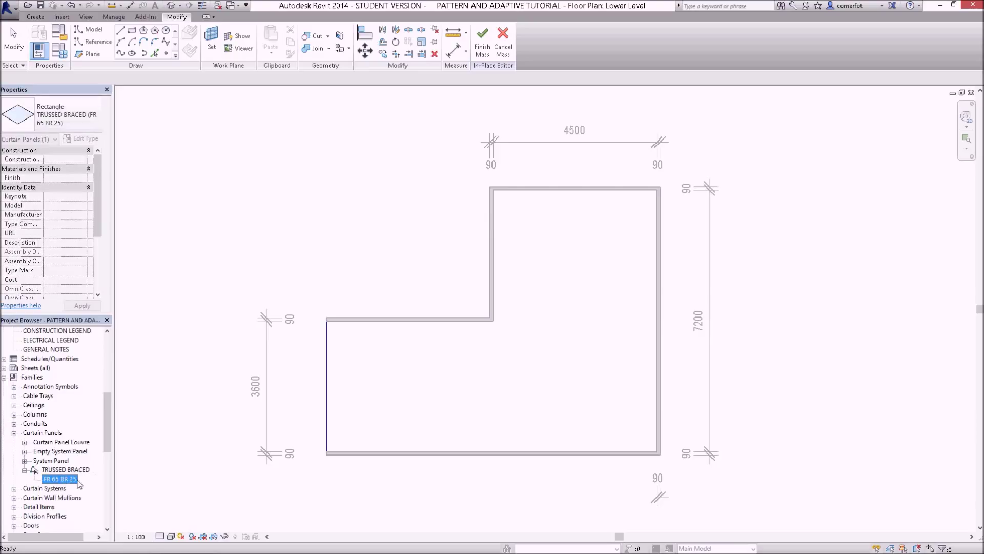
{"action": "left_click", "coordinate": [65, 469]}
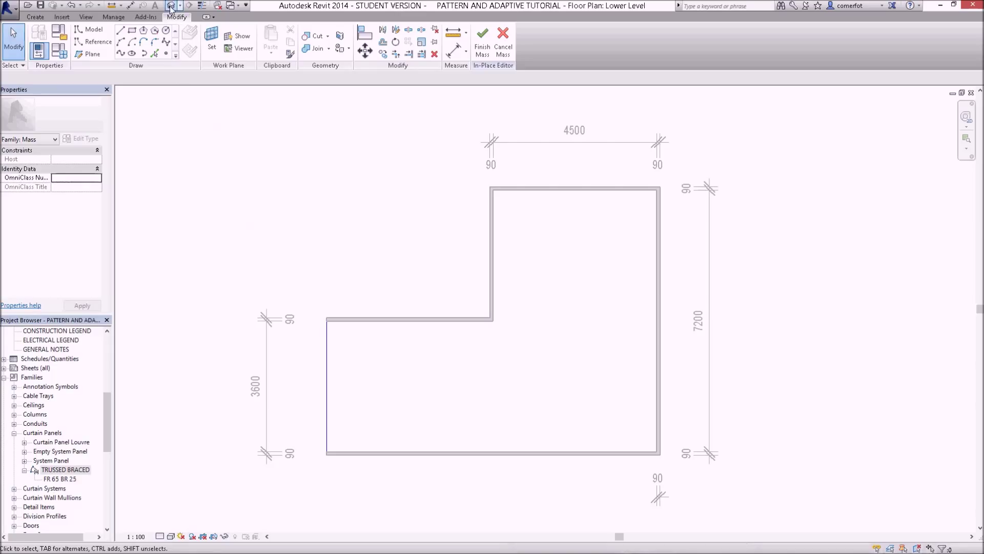
Step: Return to the Default 3D view and scroll the Type Selector toward TRUSSED BRACED (FR 65 BR 25)
{"action": "left_click", "coordinate": [171, 5]}
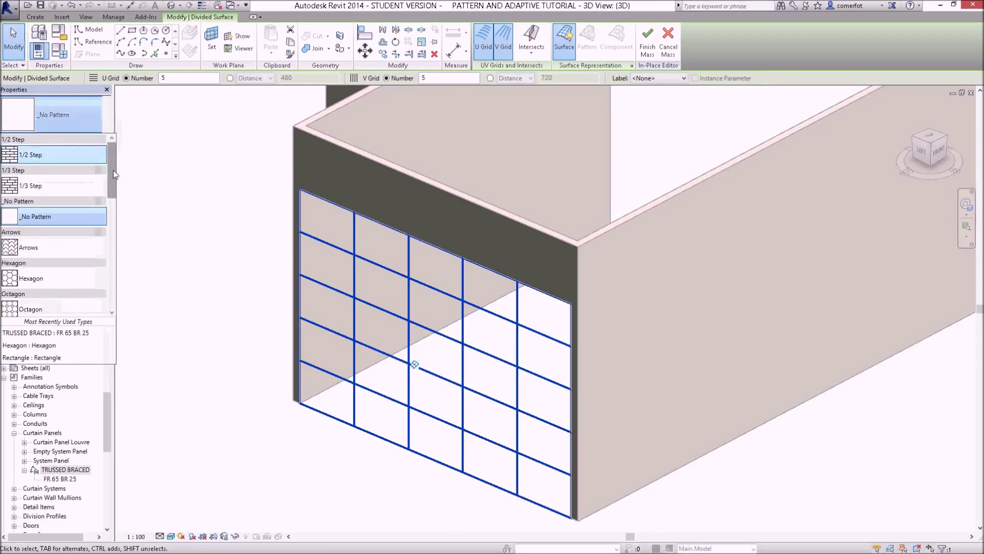
{"action": "scroll", "scroll_direction": "down", "scroll_amount": 3}
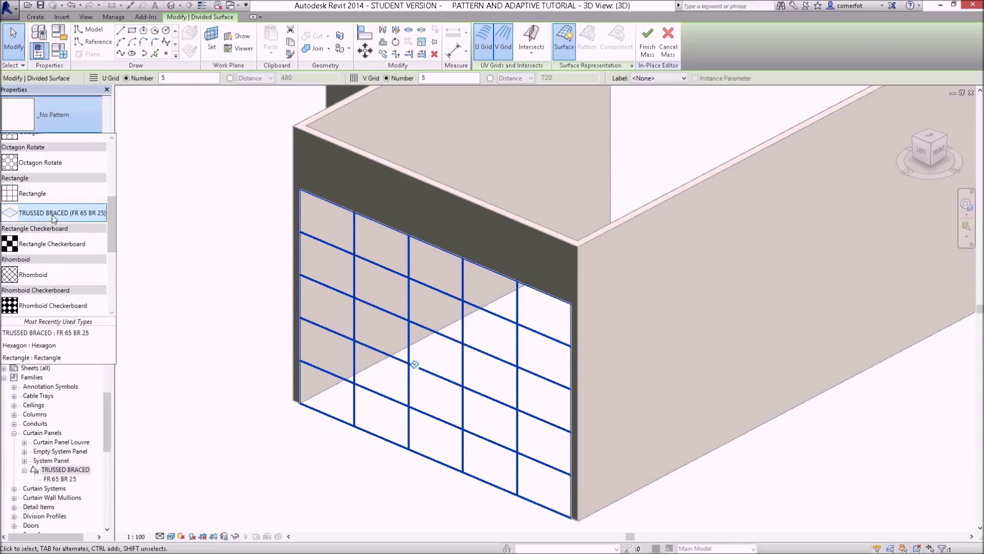
{"action": "mouse_move", "coordinate": [53, 216]}
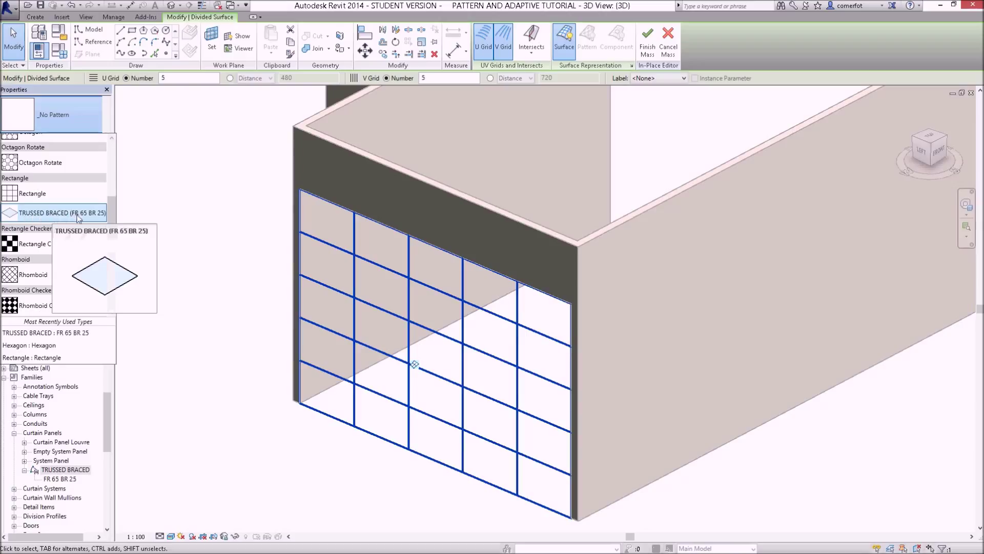
{"action": "mouse_move", "coordinate": [141, 211]}
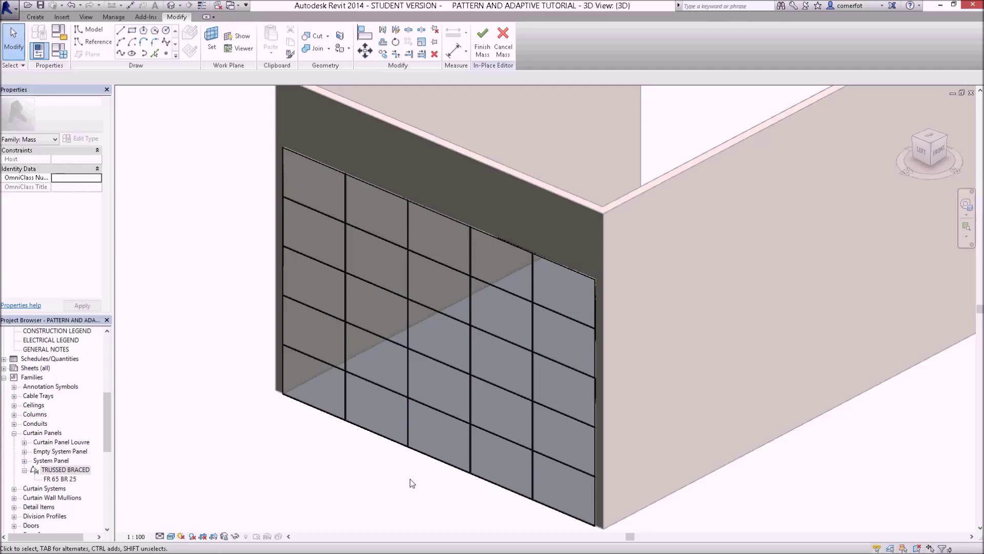
{"action": "mouse_move", "coordinate": [366, 402]}
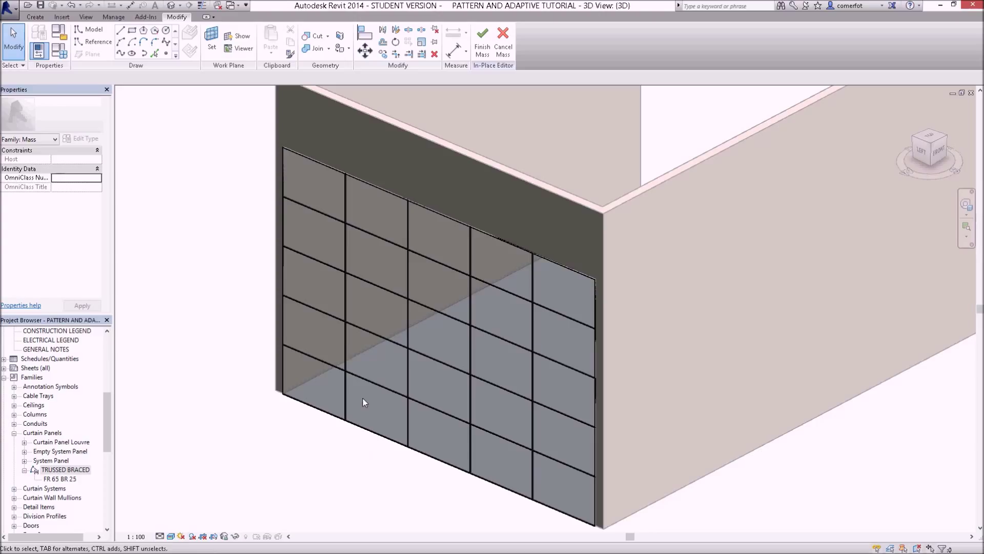
Step: Select the divided wall surface to verify it carries TRUSSED BRACED FR 65 BR 25 panels
{"action": "left_click", "coordinate": [379, 339]}
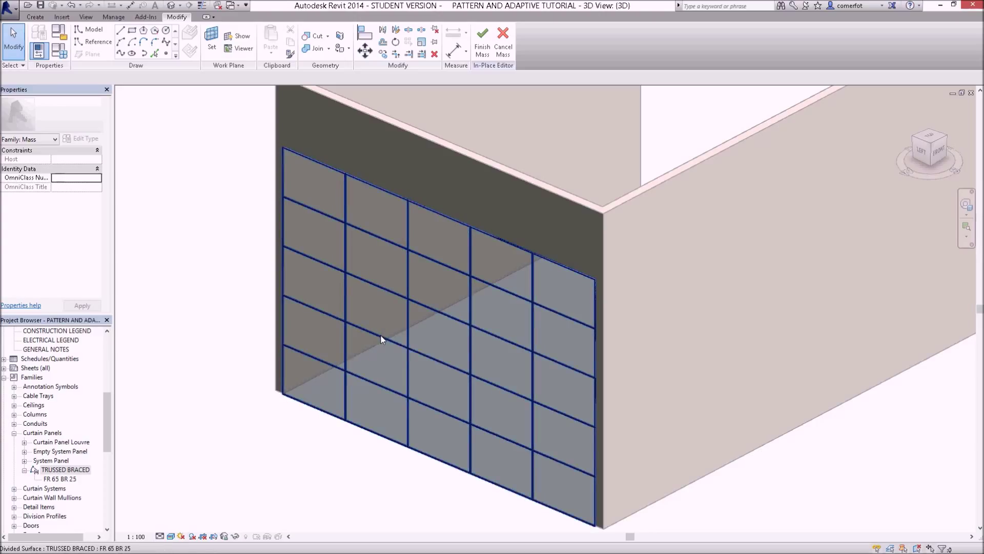